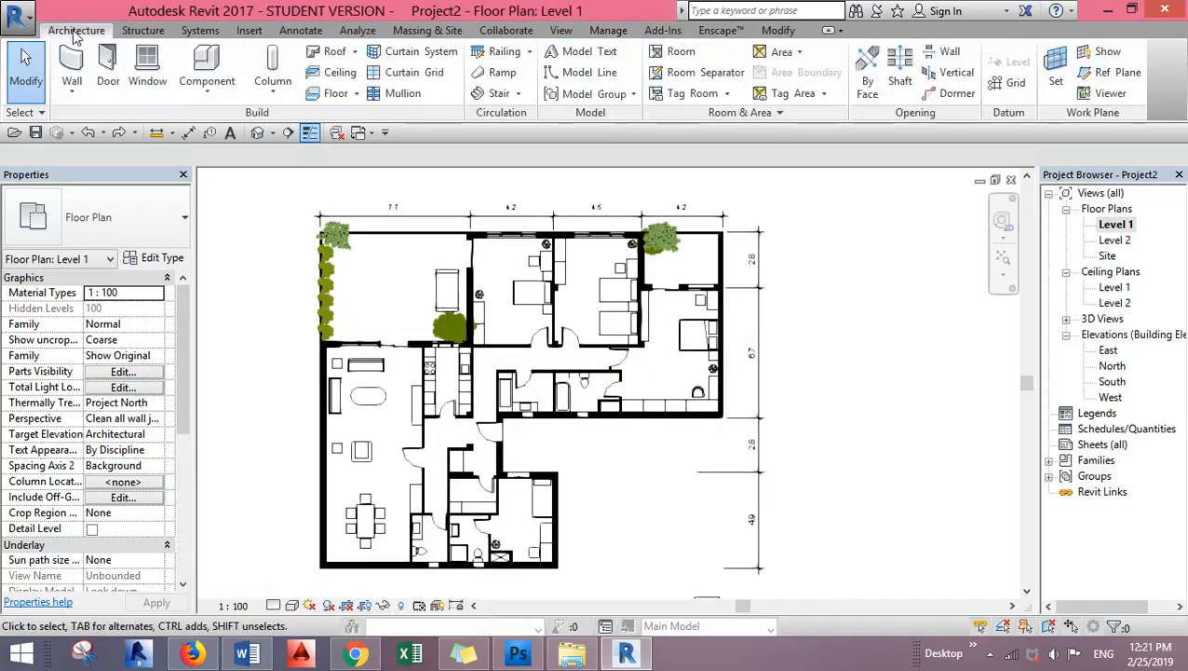
# - Start the Architecture tab's Room tool to place rooms on Level 1
pyautogui.click(679, 51)
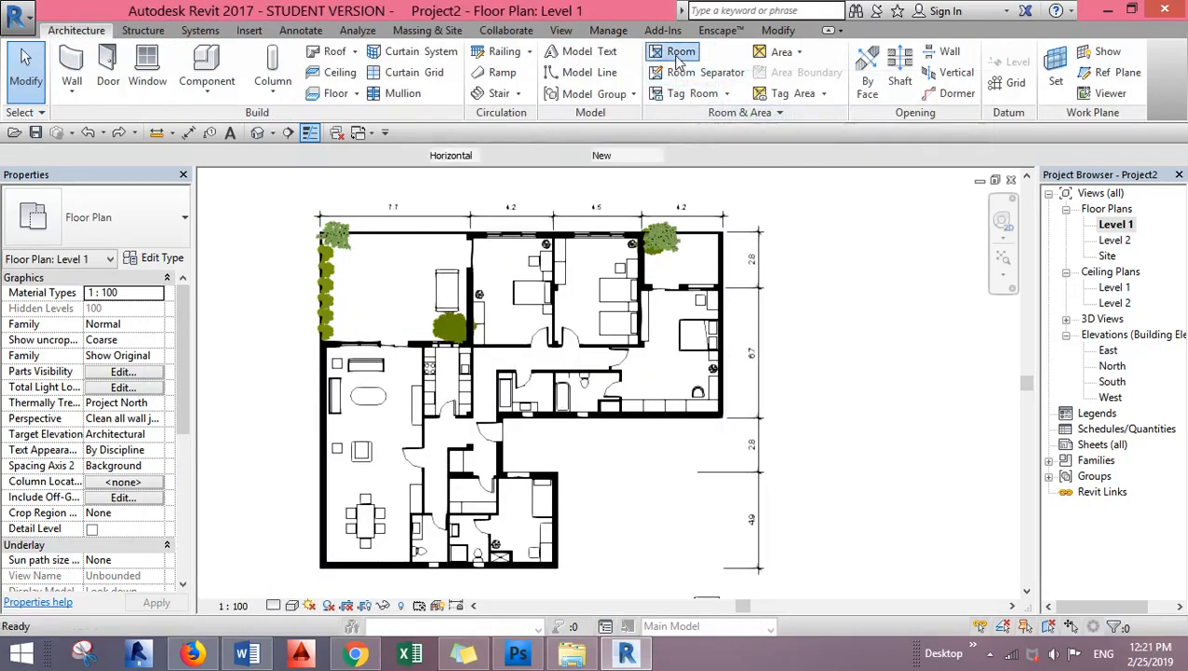
pyautogui.click(671, 51)
pyautogui.write('b')
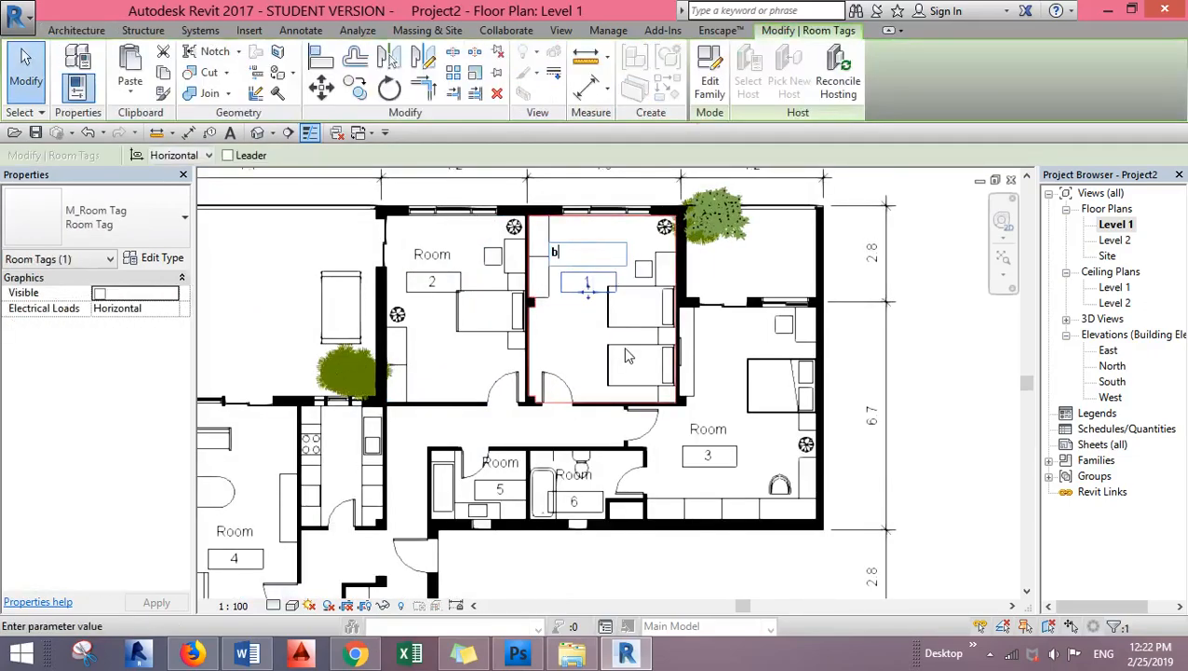
# - Retype the three room tag names as 'bed room', 'bedroom' and 'Master bedroom'
pyautogui.write('ed')
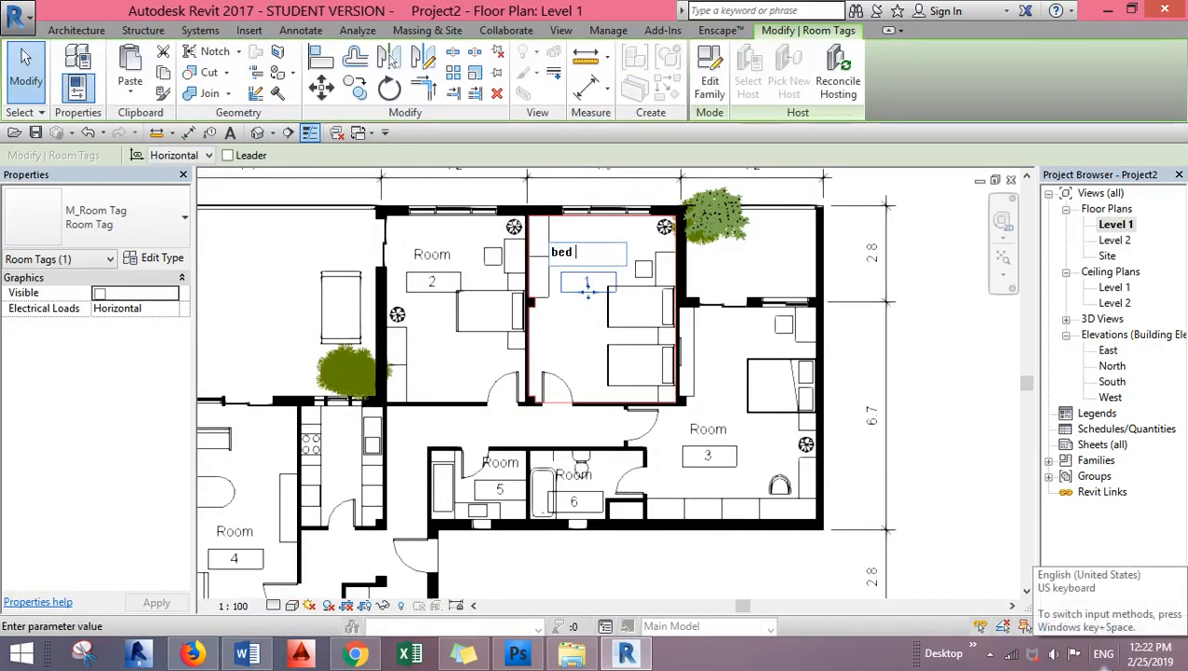
pyautogui.write('room')
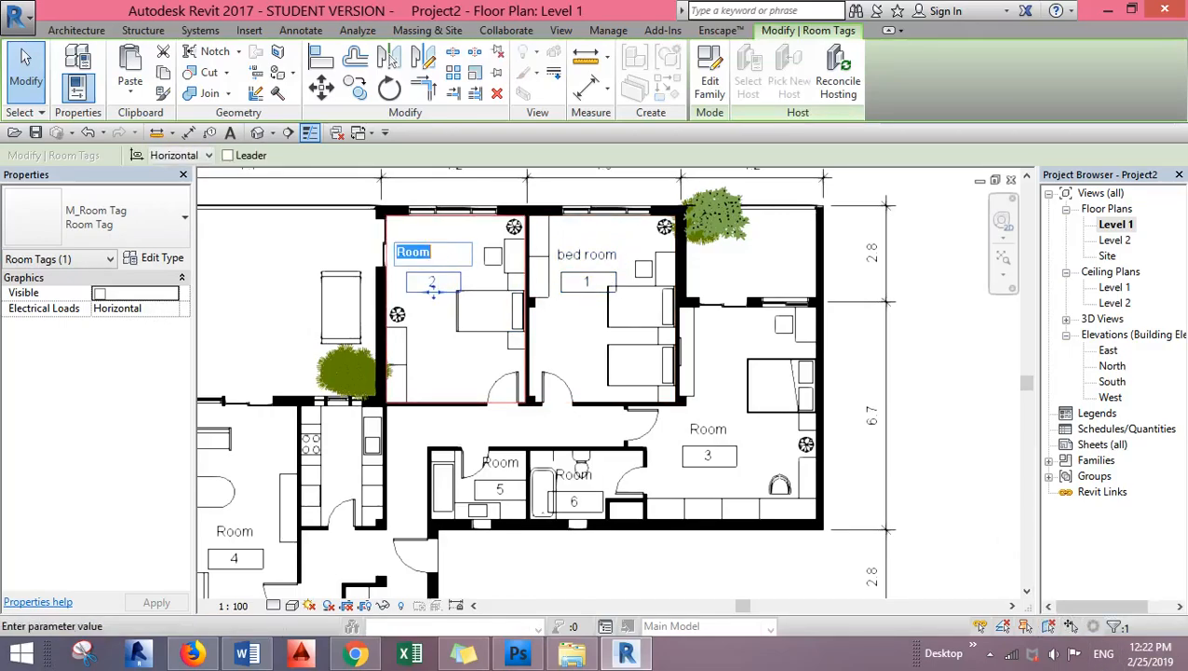
pyautogui.write('bedroom')
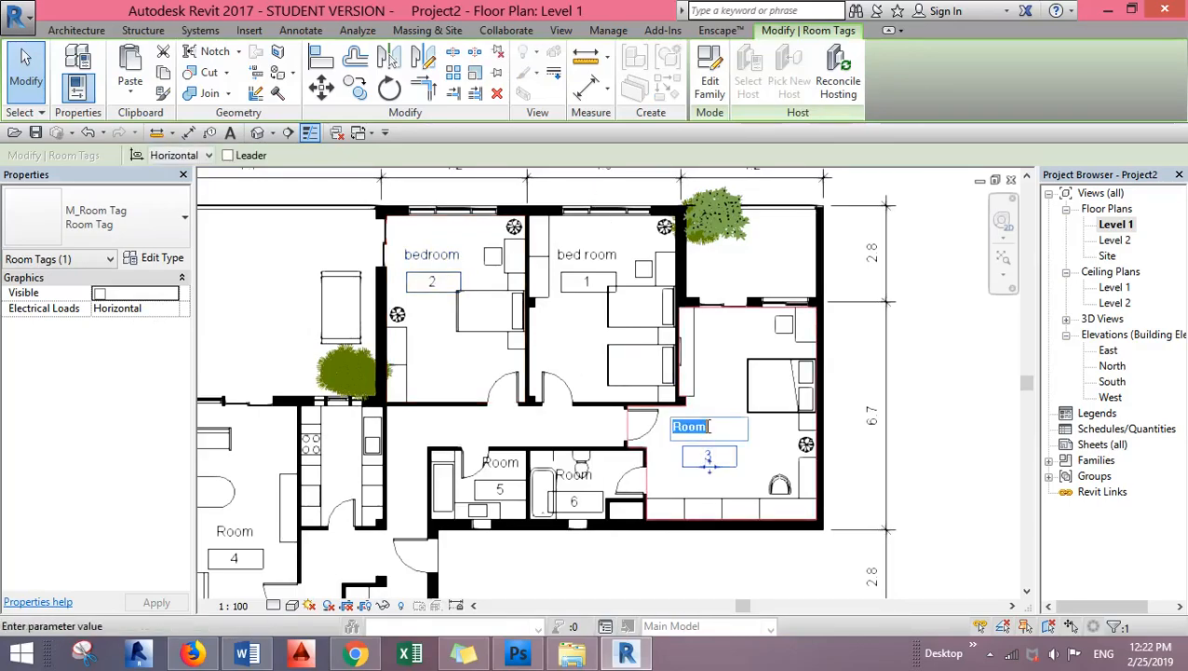
pyautogui.write('master bedr')
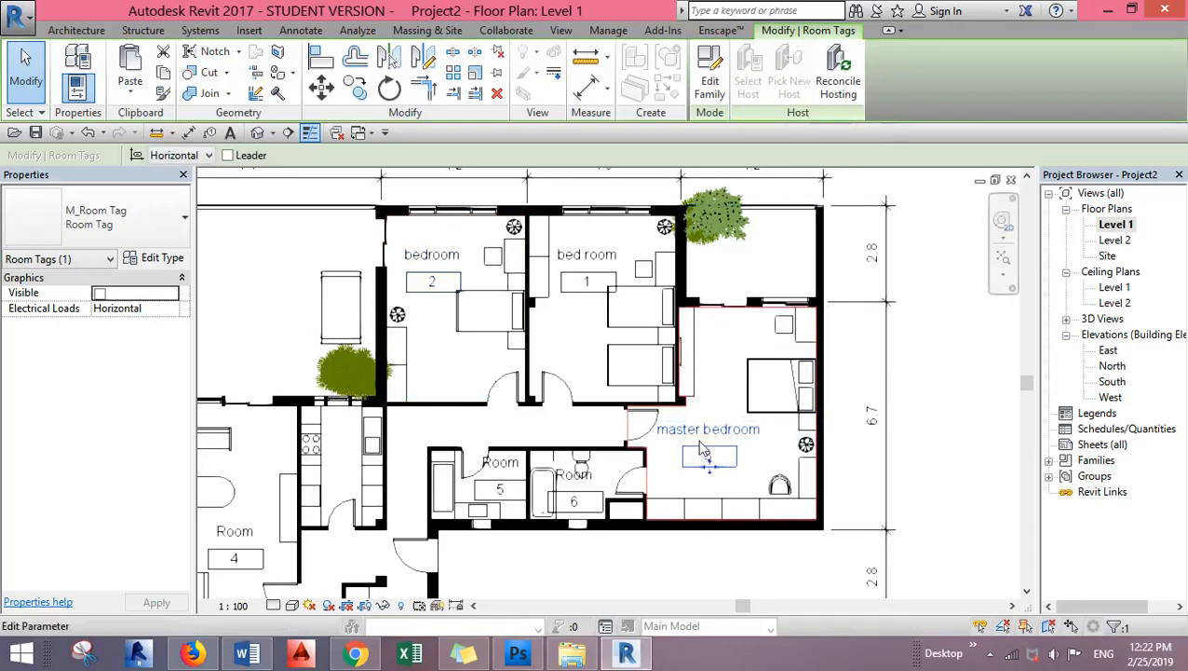
pyautogui.doubleClick(708, 428)
pyautogui.write('M')
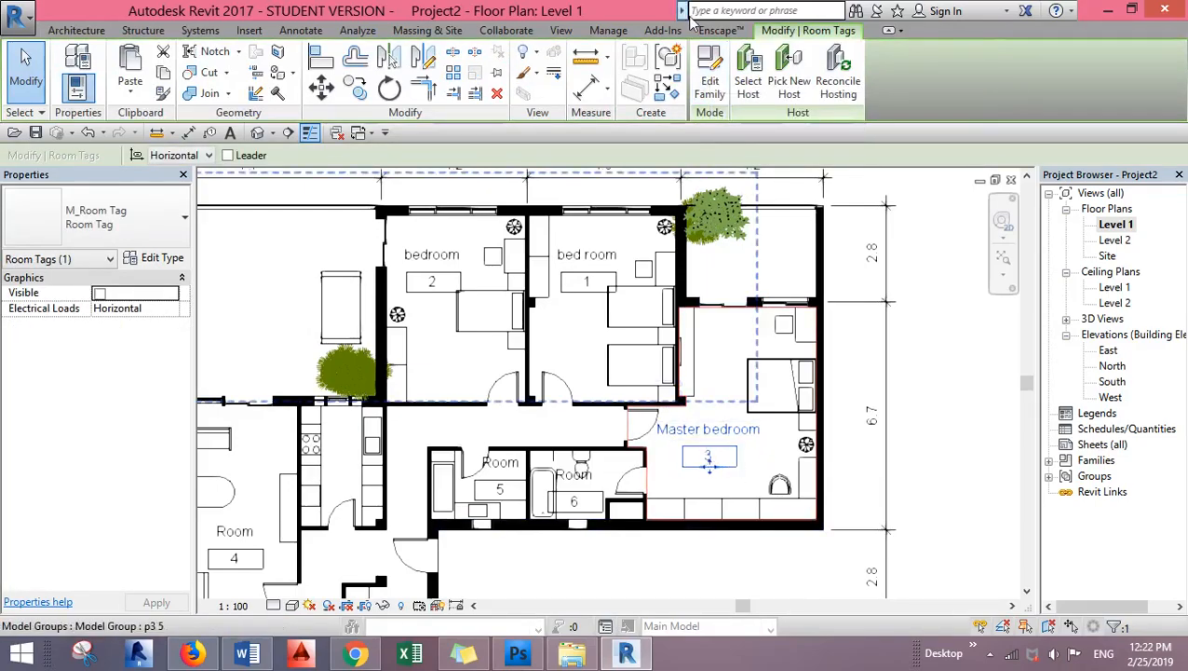
pyautogui.moveTo(710, 70)
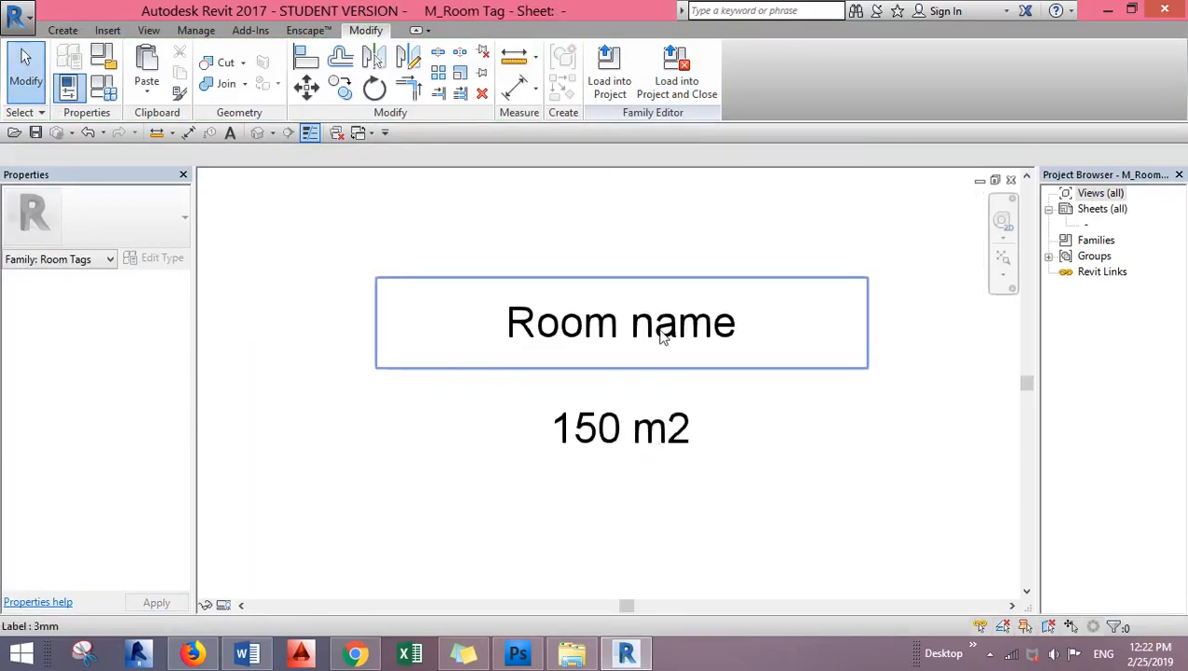
# - In the room tag family, move the area label up under Room name and load it back
pyautogui.click(621, 428)
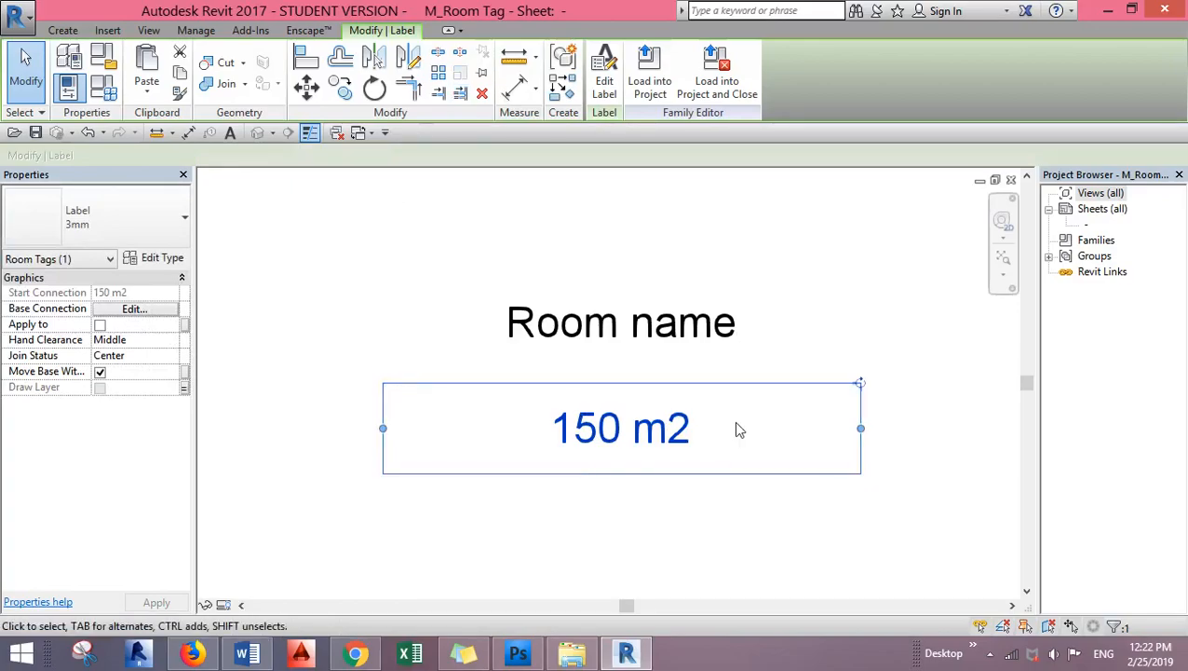
pyautogui.moveTo(640, 572)
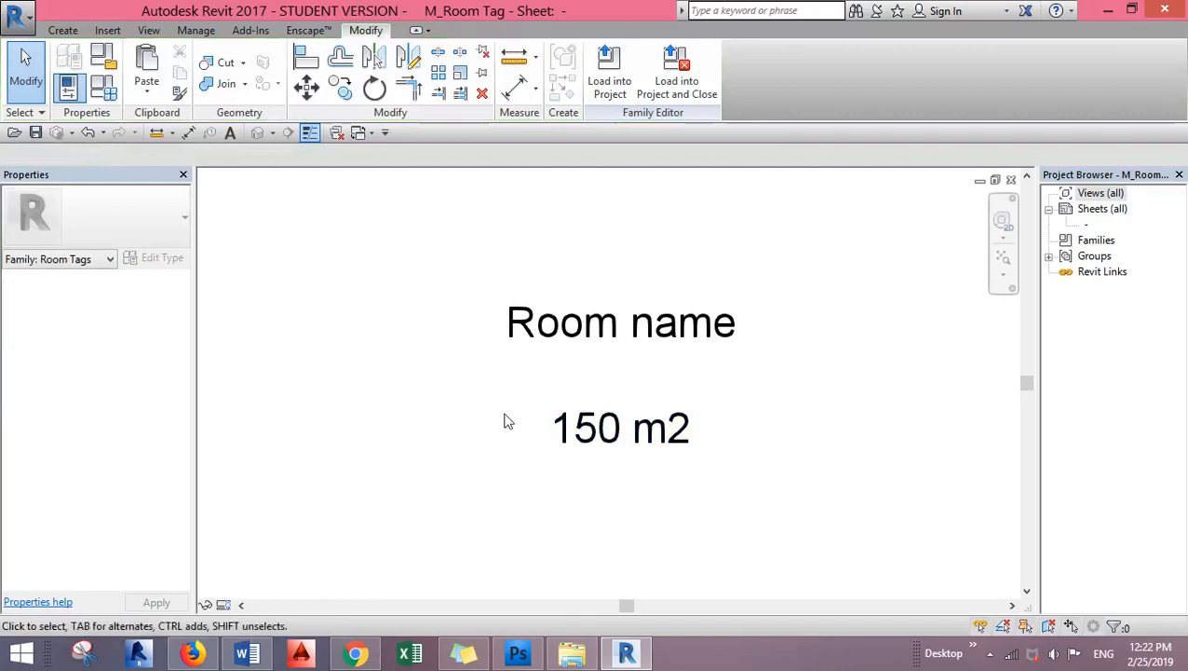
pyautogui.moveTo(520, 411)
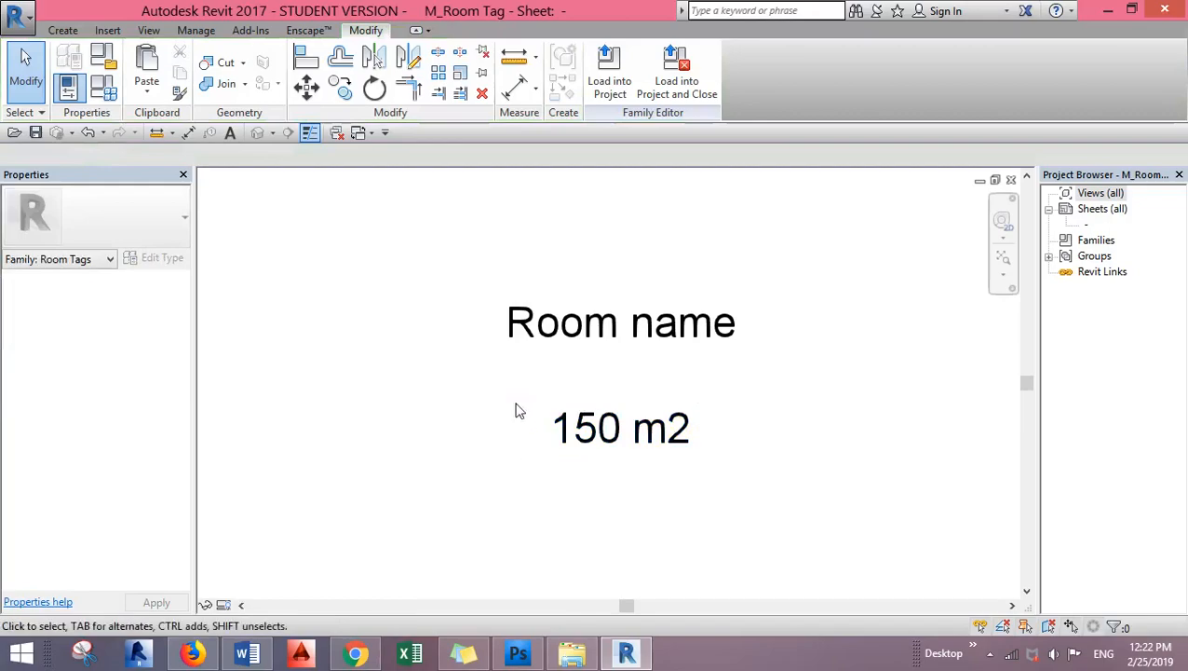
pyautogui.click(621, 428)
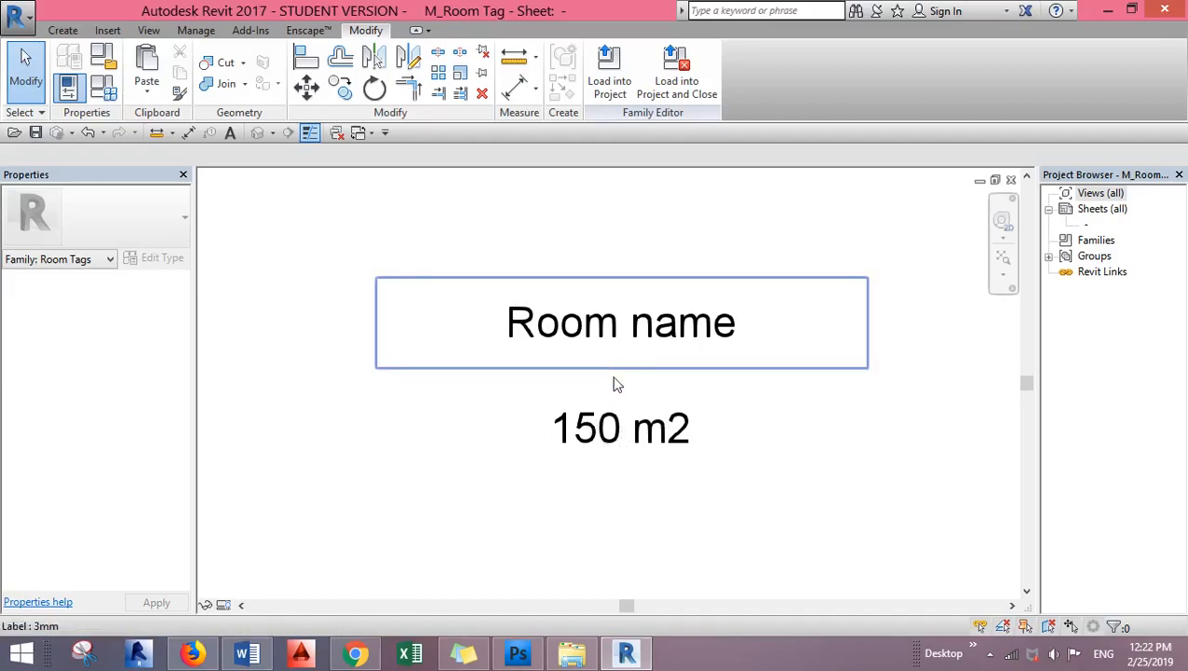
pyautogui.click(620, 428)
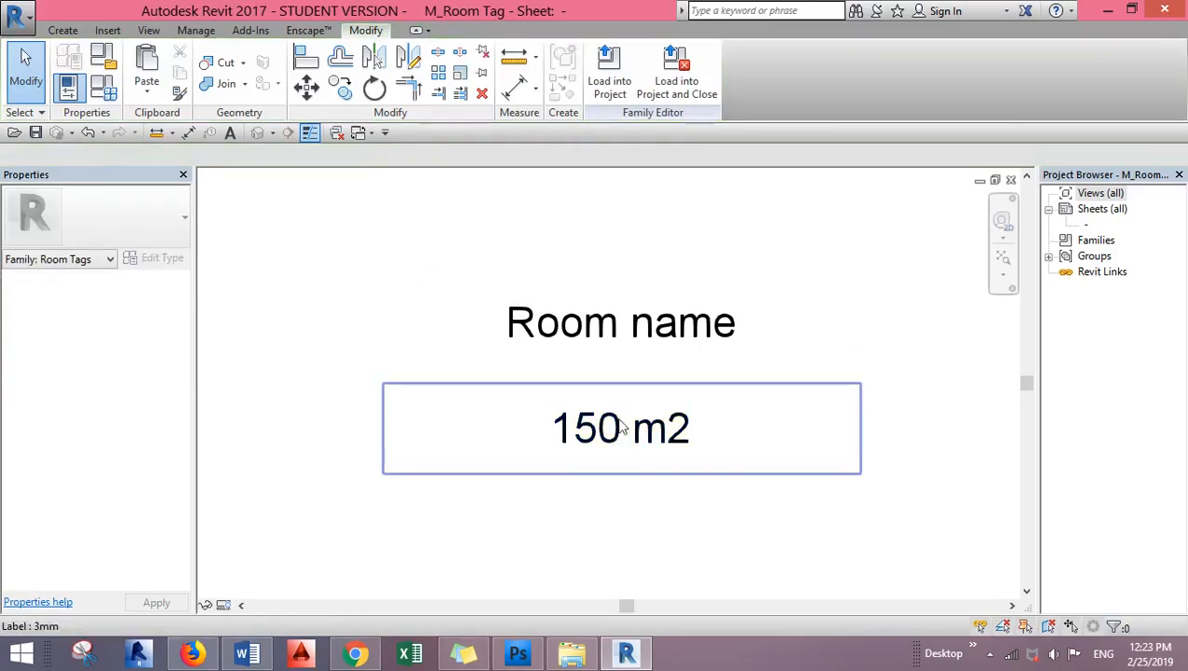
pyautogui.click(621, 428)
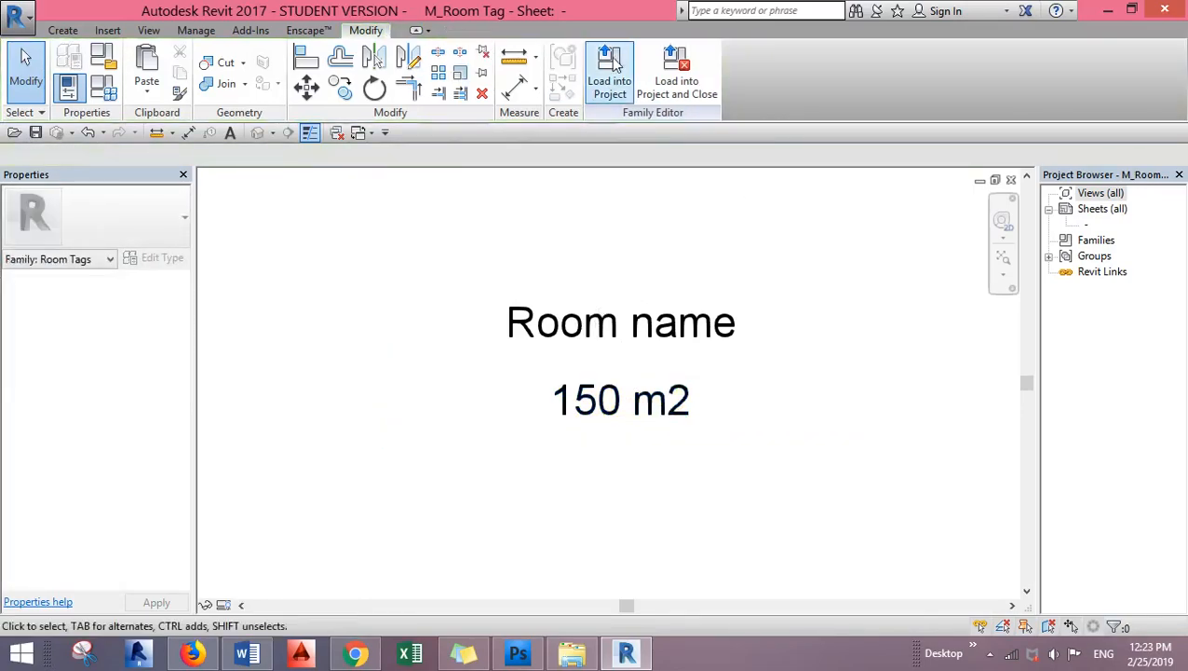
pyautogui.click(609, 72)
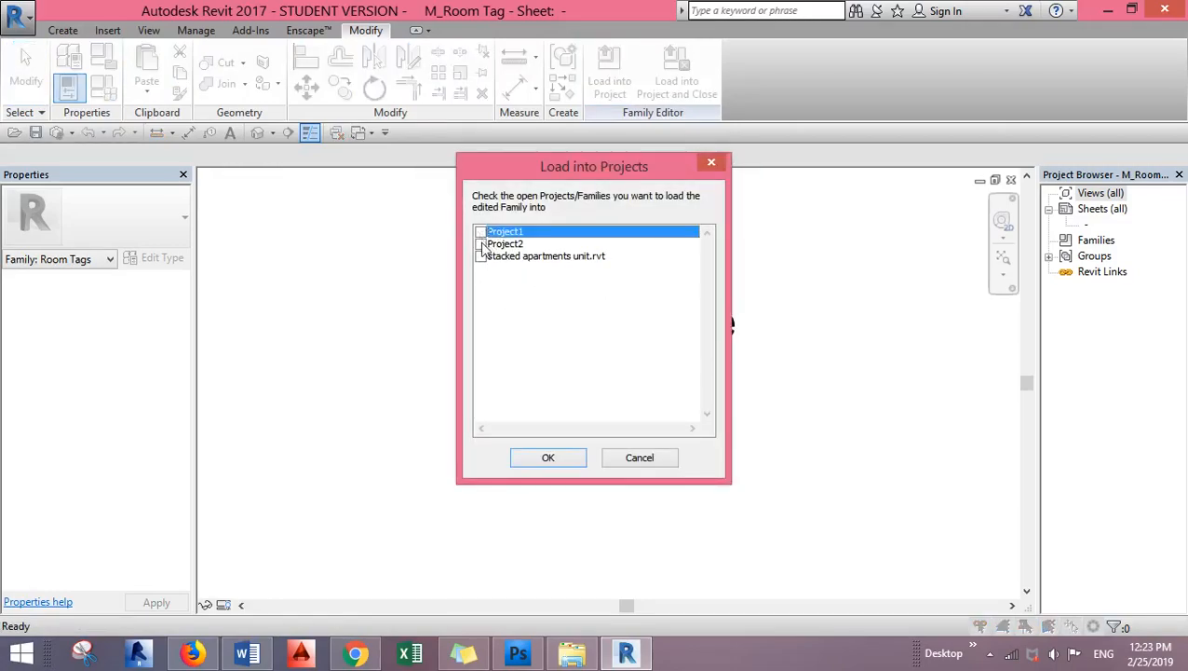
# - Load the edited room tag into Project2, overwriting the existing family version
pyautogui.click(547, 457)
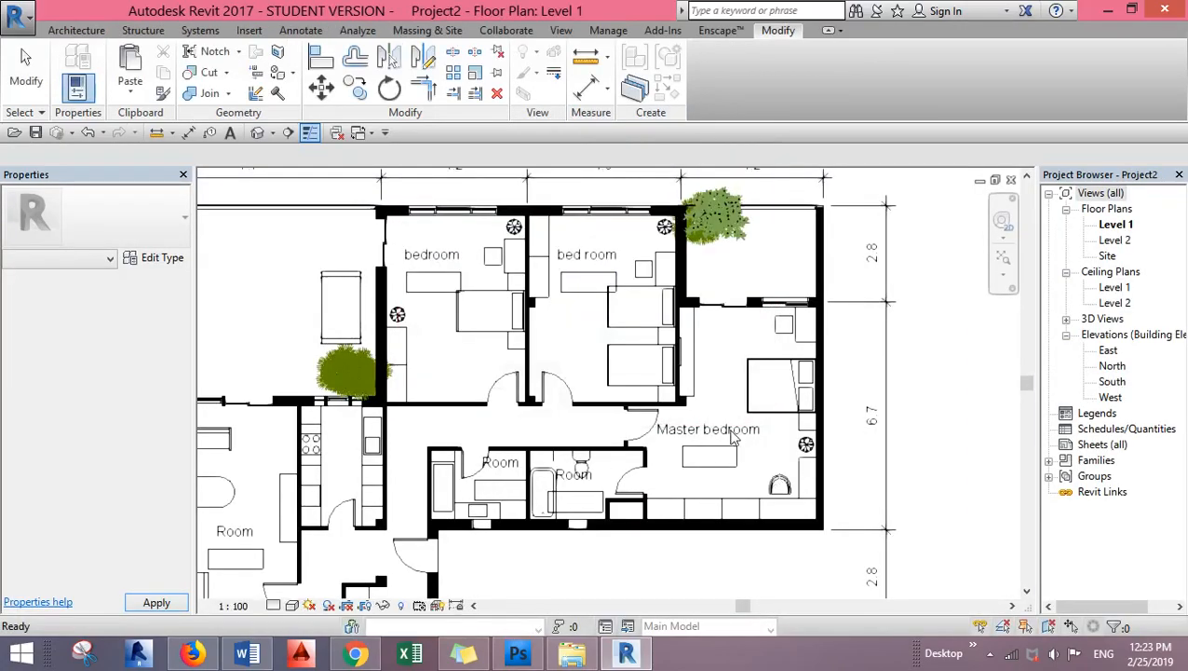
pyautogui.click(587, 254)
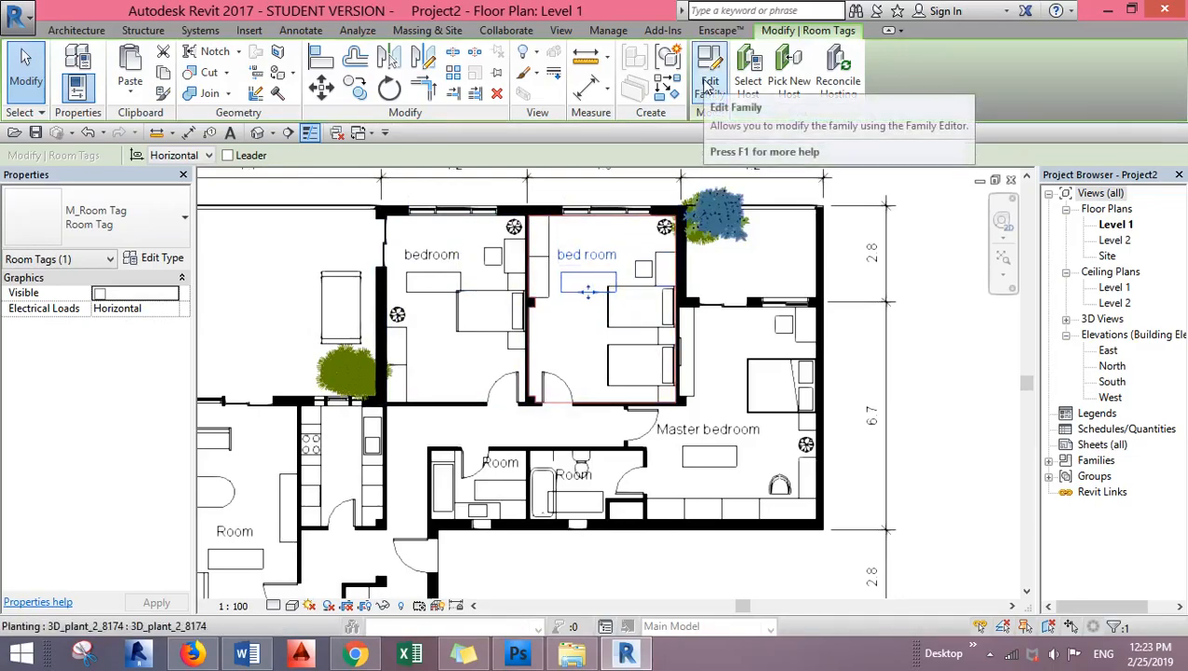
pyautogui.moveTo(627, 273)
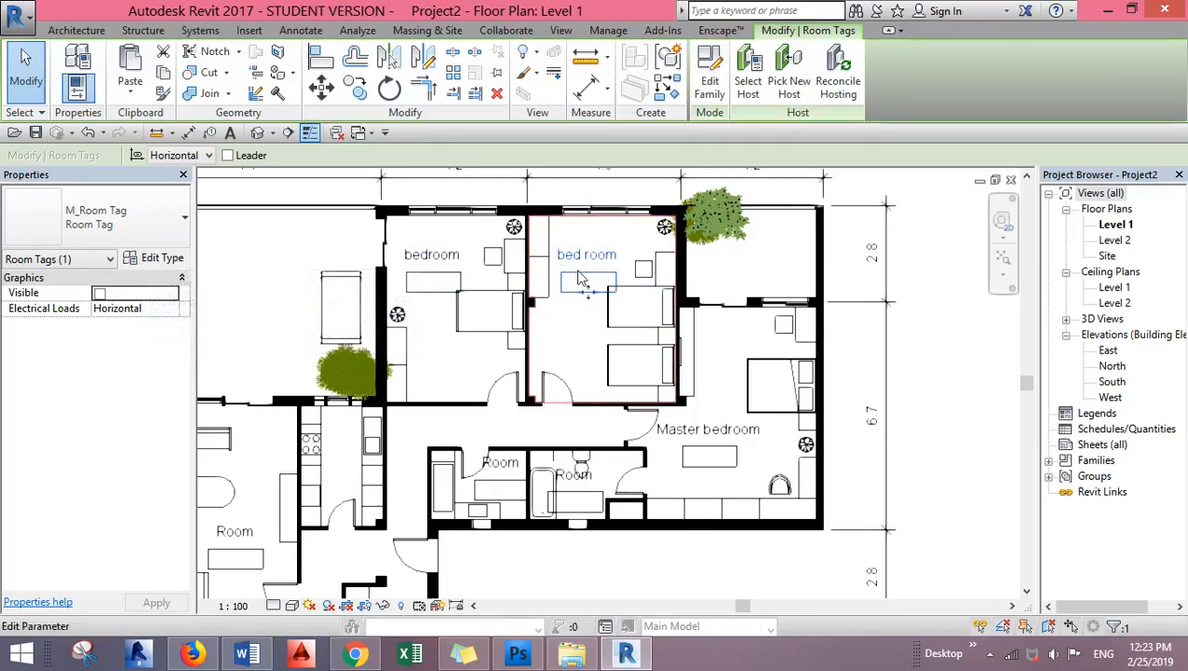
pyautogui.moveTo(710, 73)
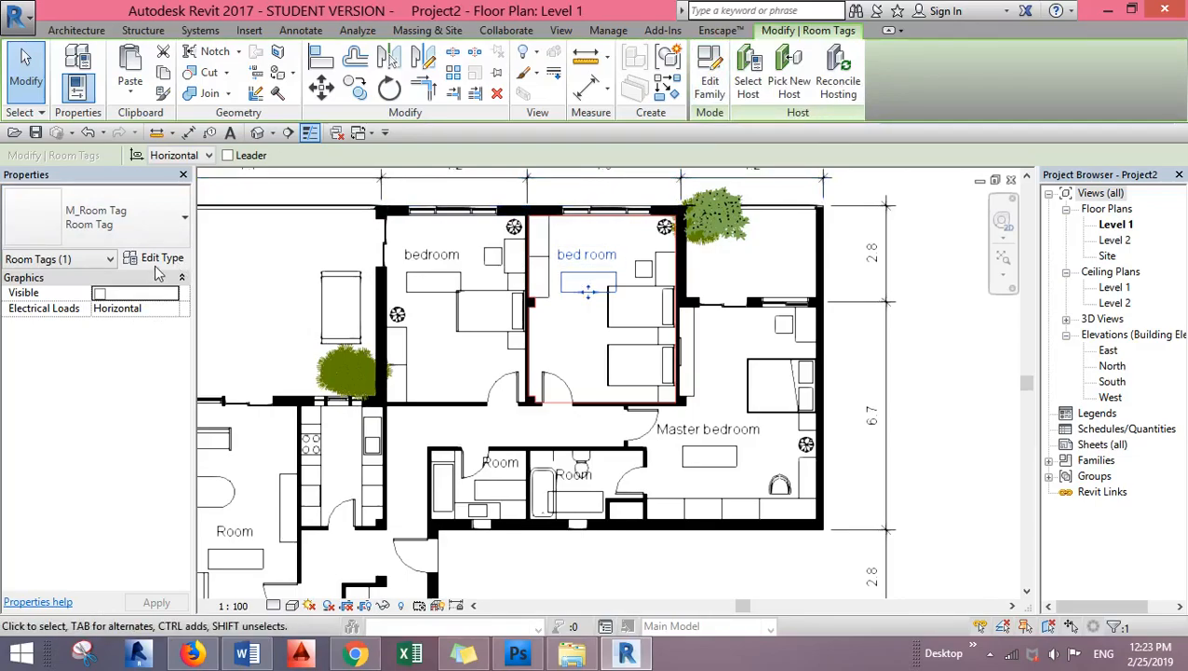
# - In the room tag type properties, uncheck Show Room Number and check Show Area
pyautogui.click(161, 258)
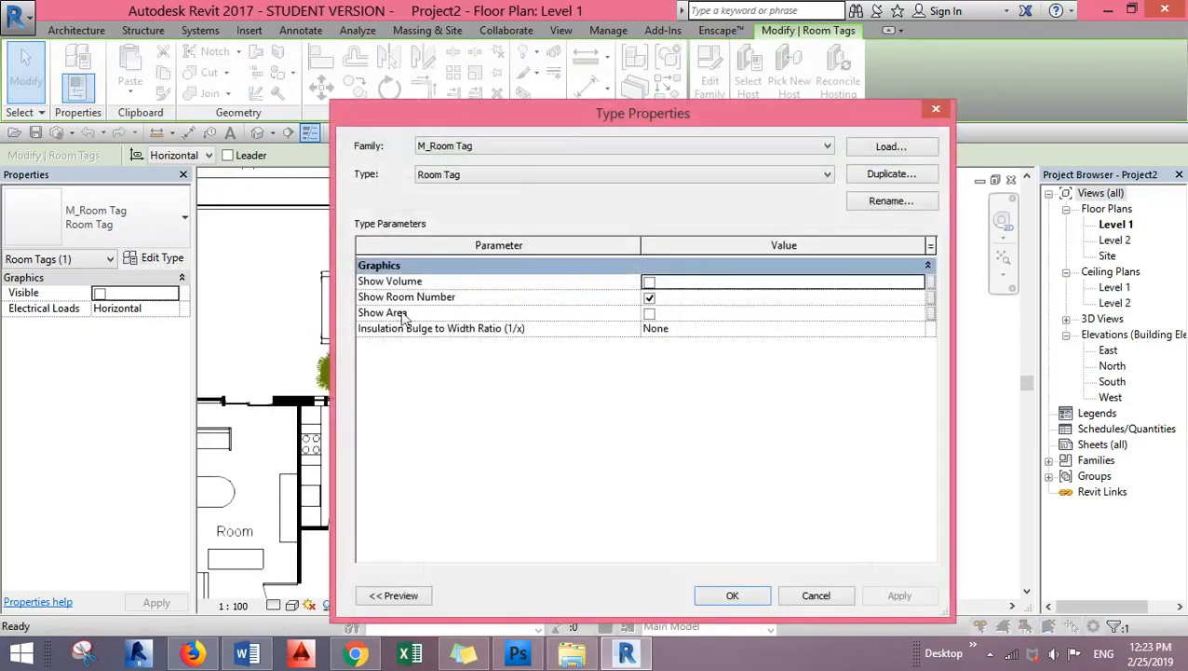
pyautogui.click(649, 297)
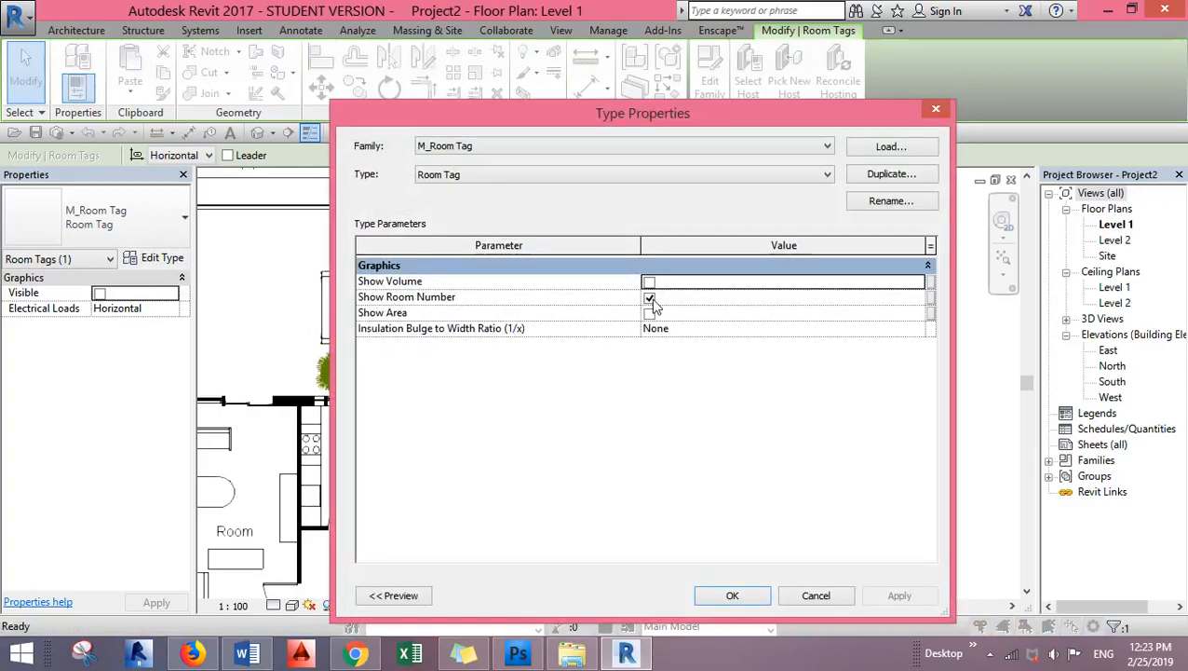
pyautogui.click(649, 296)
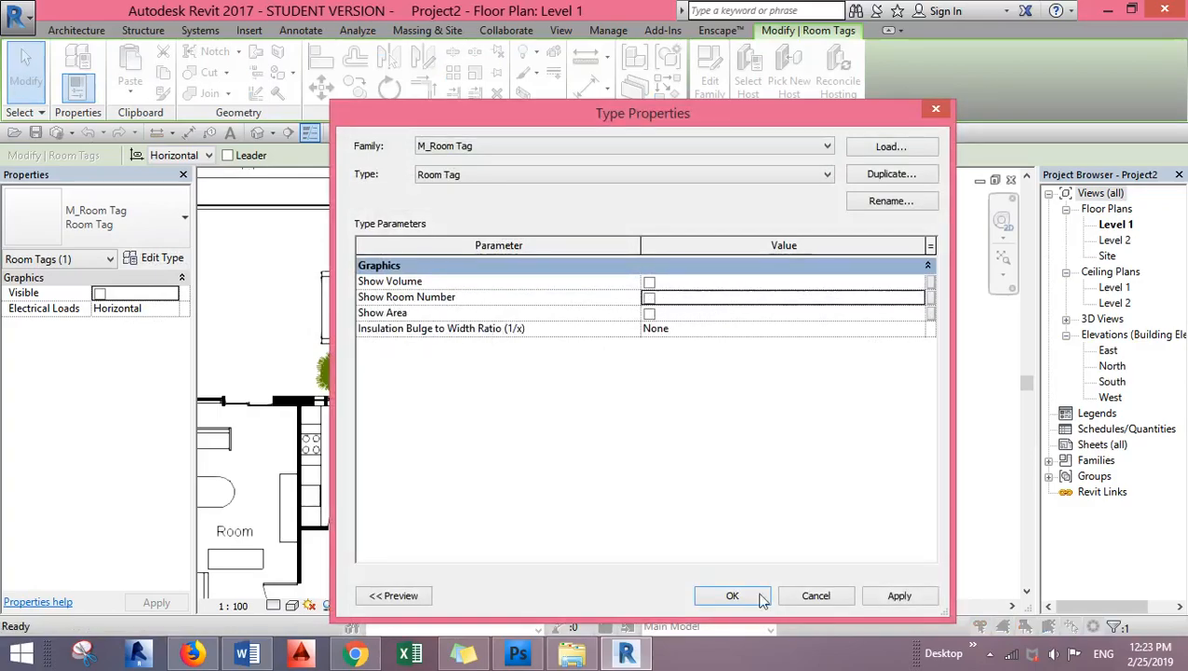
pyautogui.click(732, 595)
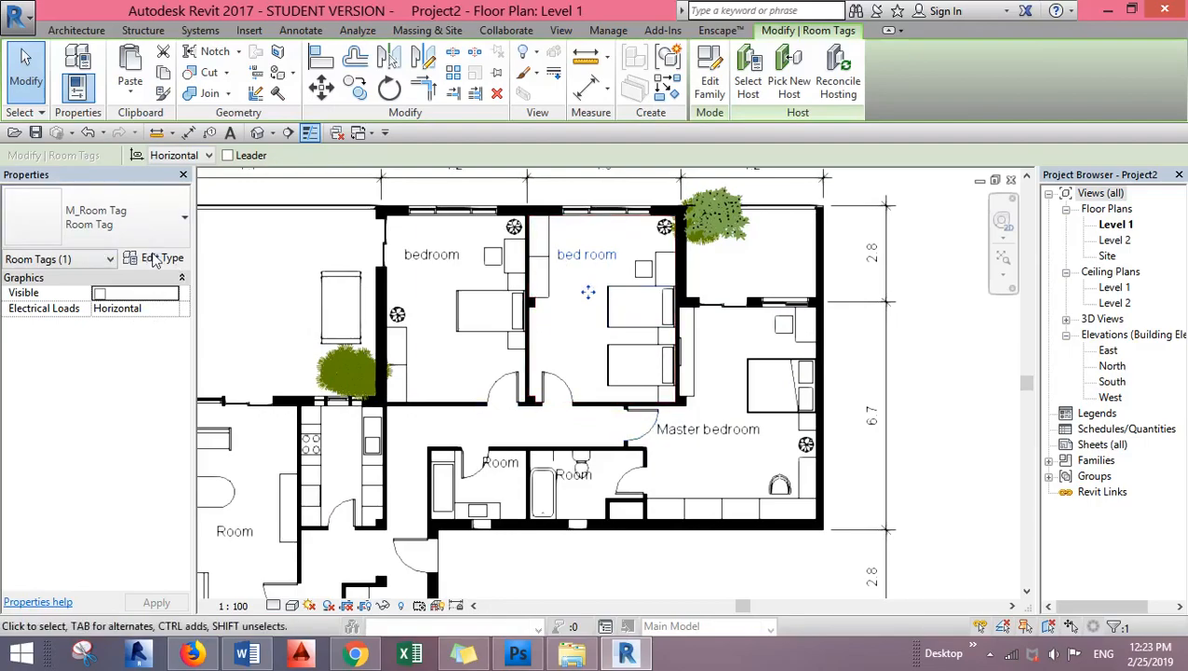
pyautogui.click(161, 258)
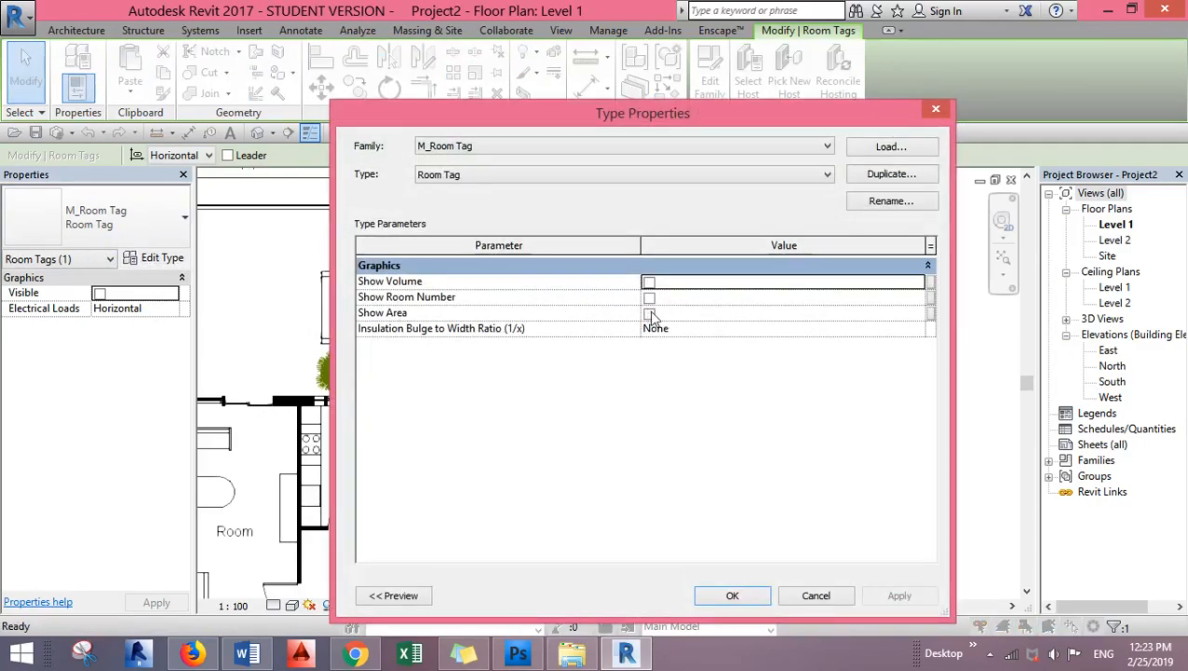
pyautogui.click(732, 595)
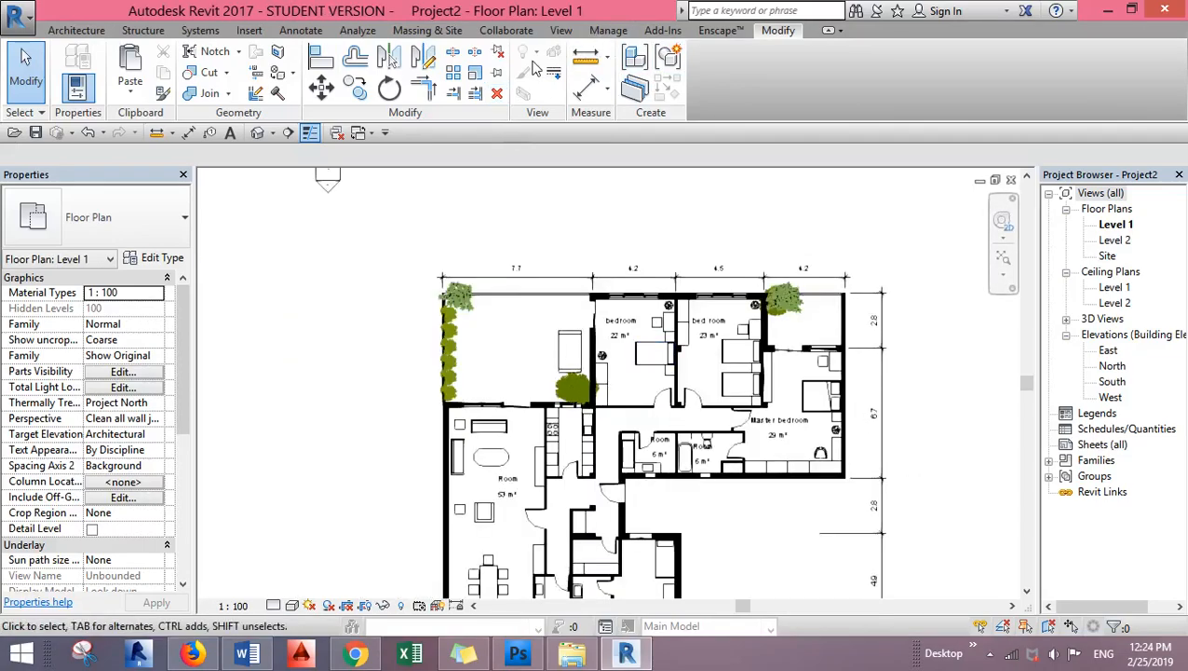
# - Start a color fill legend with Space Type Rooms and Color Scheme Name
pyautogui.click(300, 30)
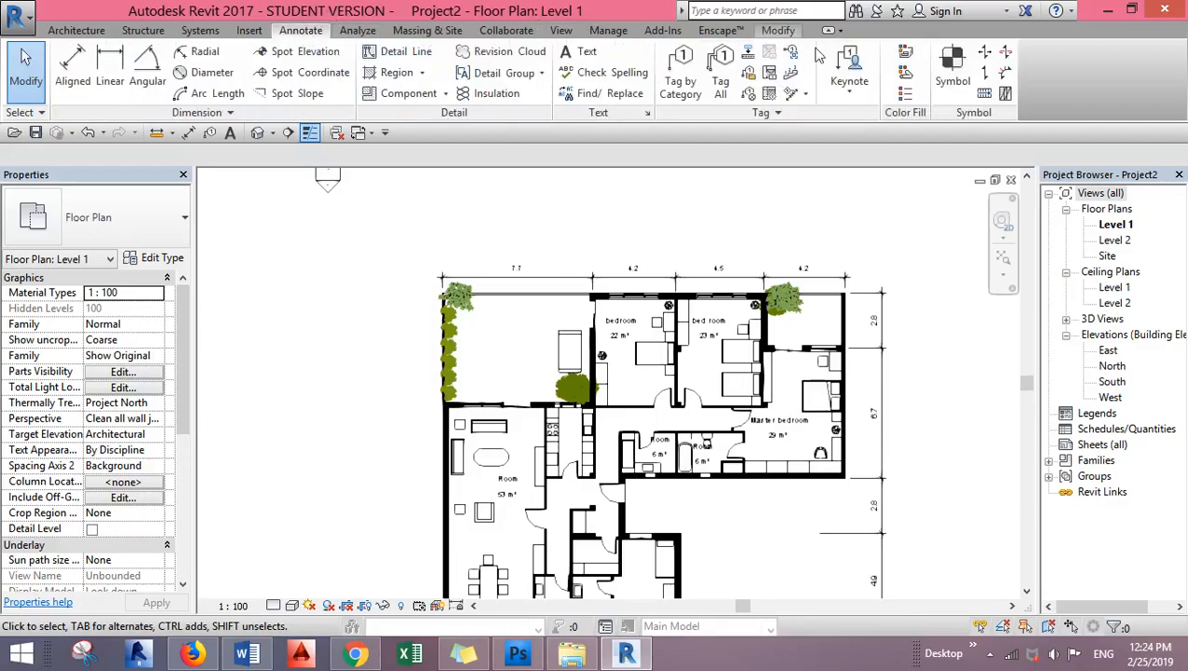
pyautogui.moveTo(905, 95)
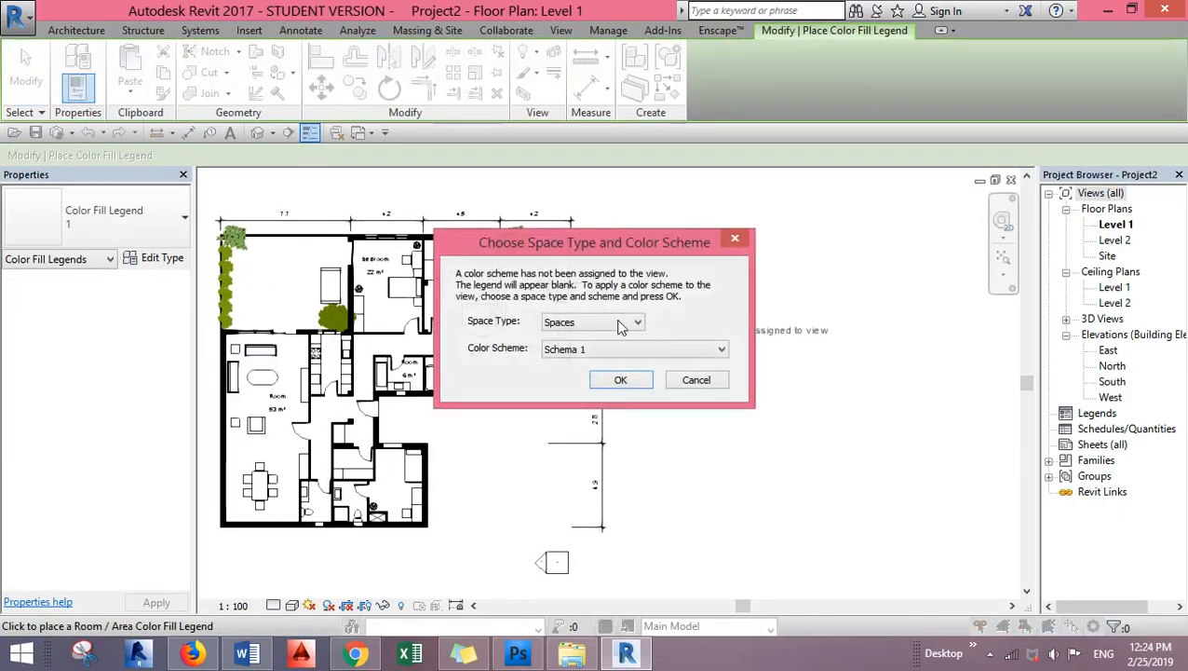
pyautogui.click(592, 321)
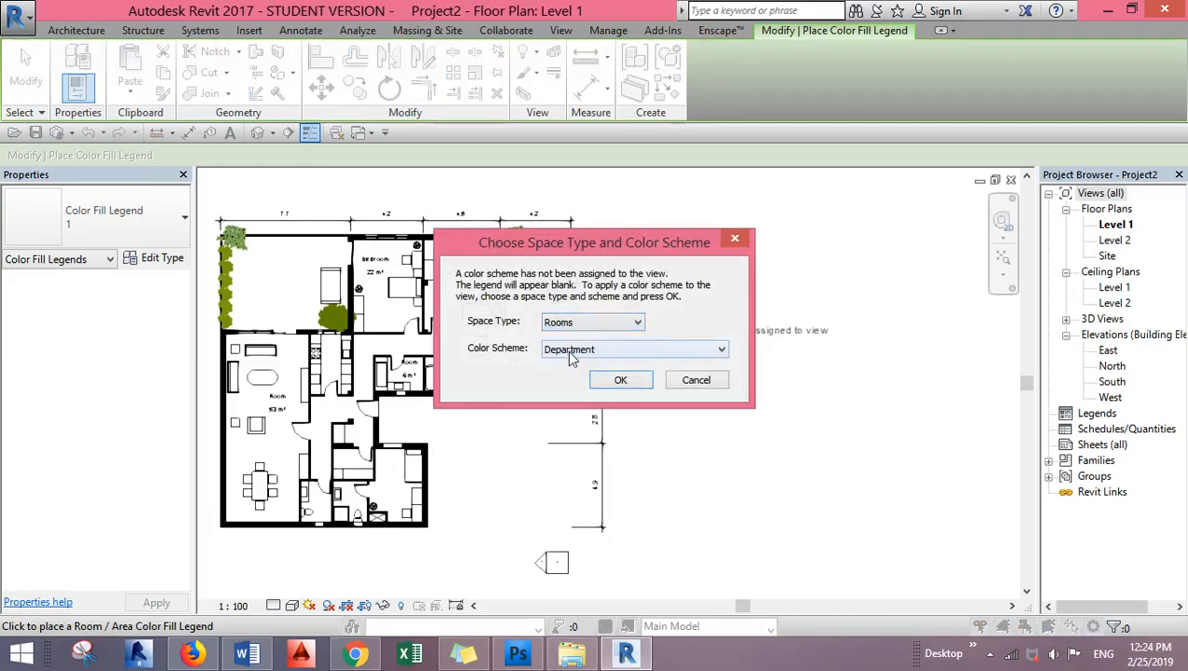
pyautogui.click(721, 348)
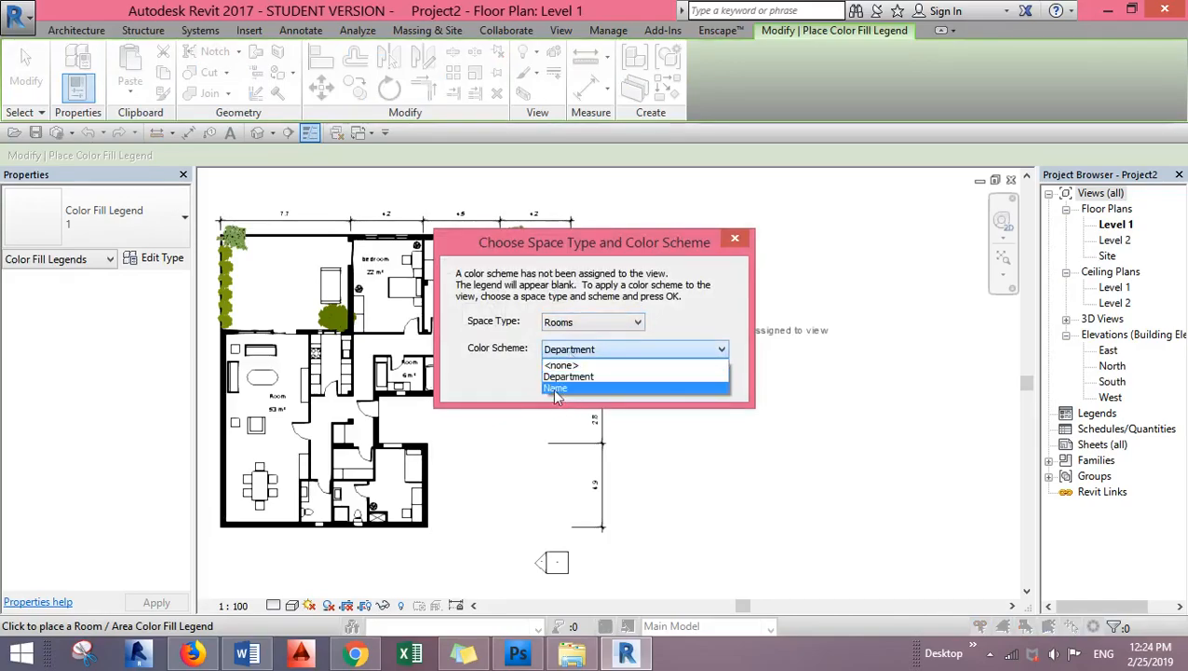
pyautogui.click(555, 387)
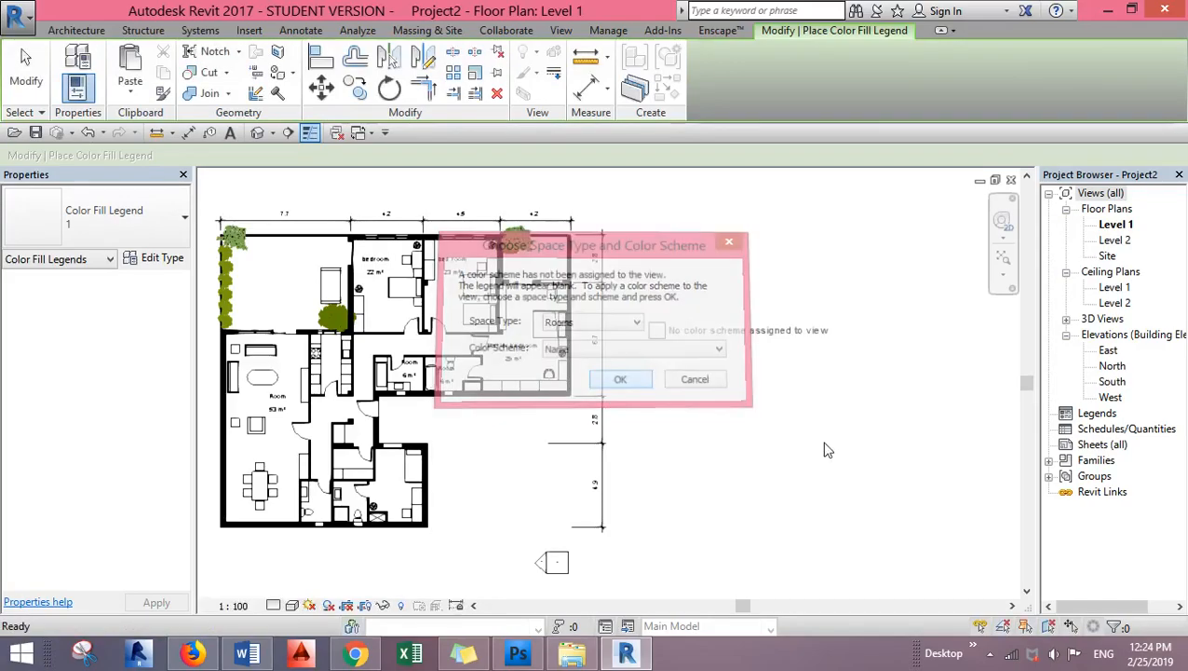
# - Place the Room Legend beside the Level 1 plan and select it
pyautogui.click(620, 378)
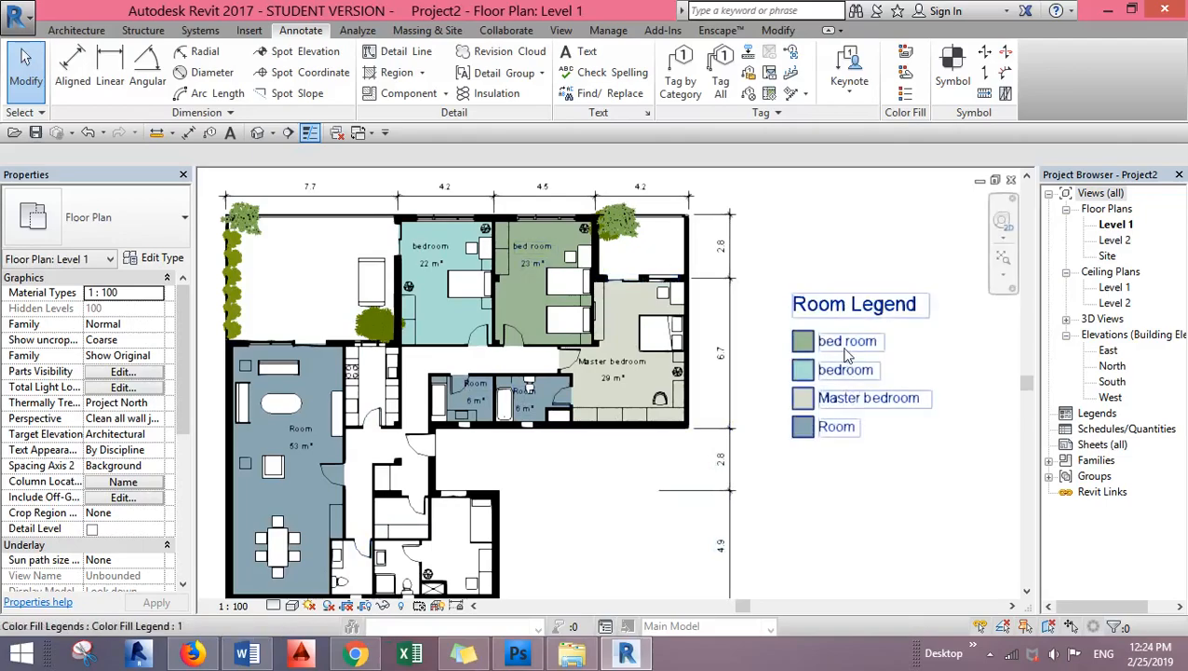
pyautogui.click(854, 304)
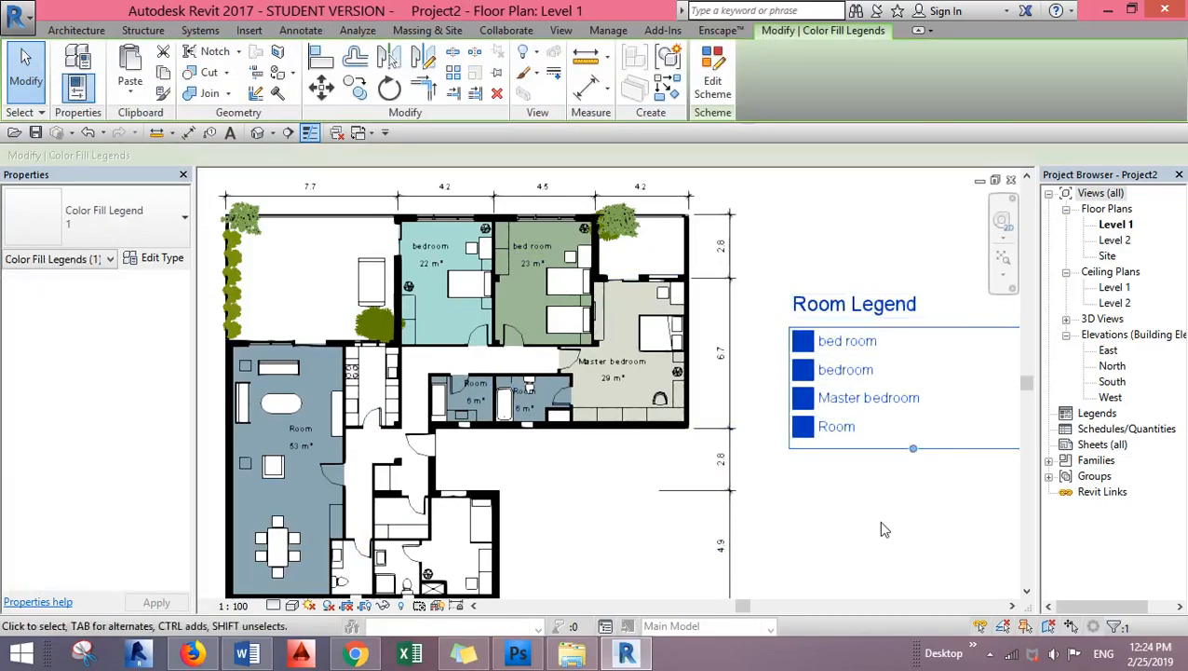
pyautogui.click(835, 427)
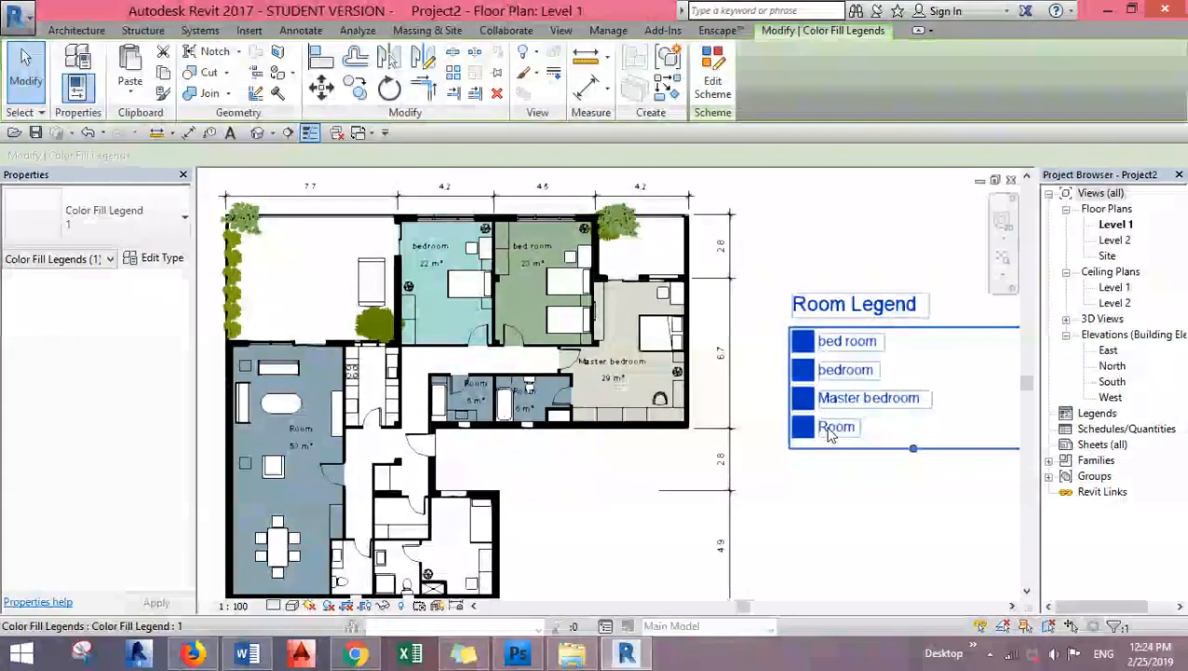
pyautogui.click(842, 497)
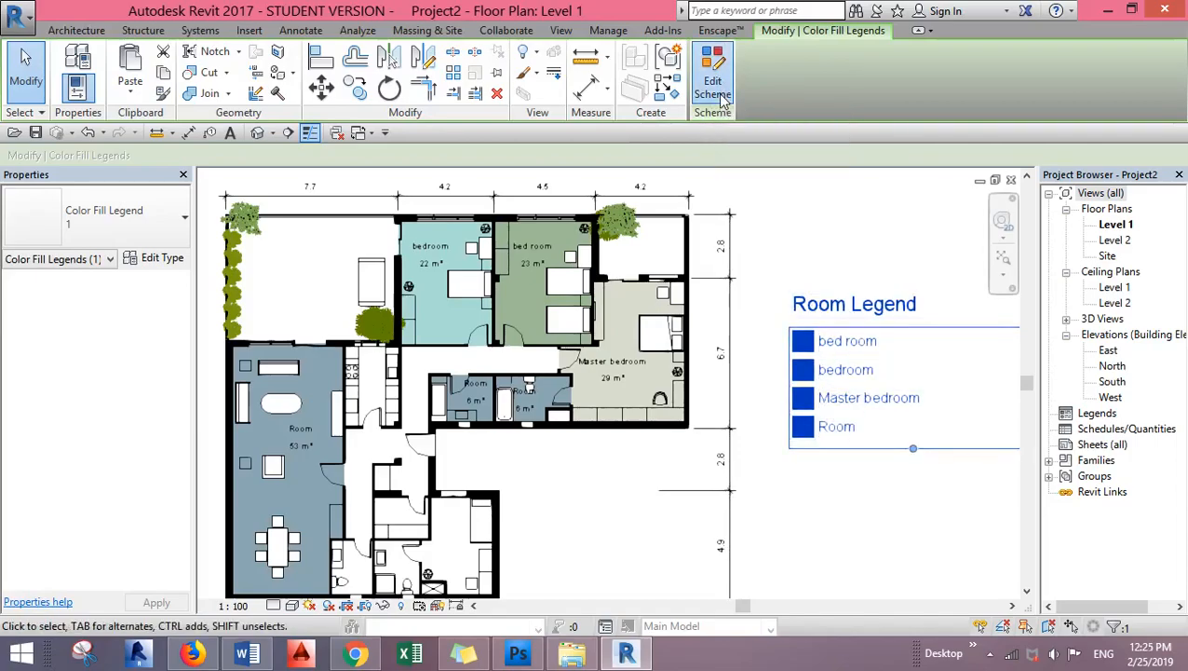
# - In the Name color scheme, make bedroom pale blue and pick yellow for Room
pyautogui.click(712, 84)
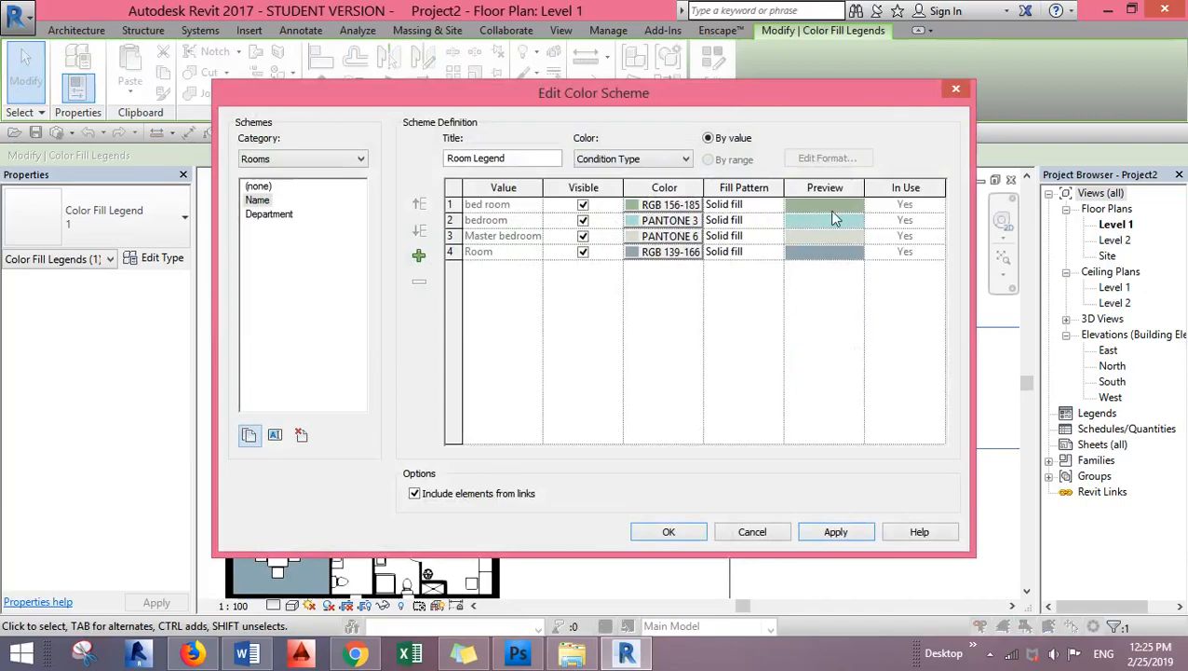
pyautogui.click(258, 199)
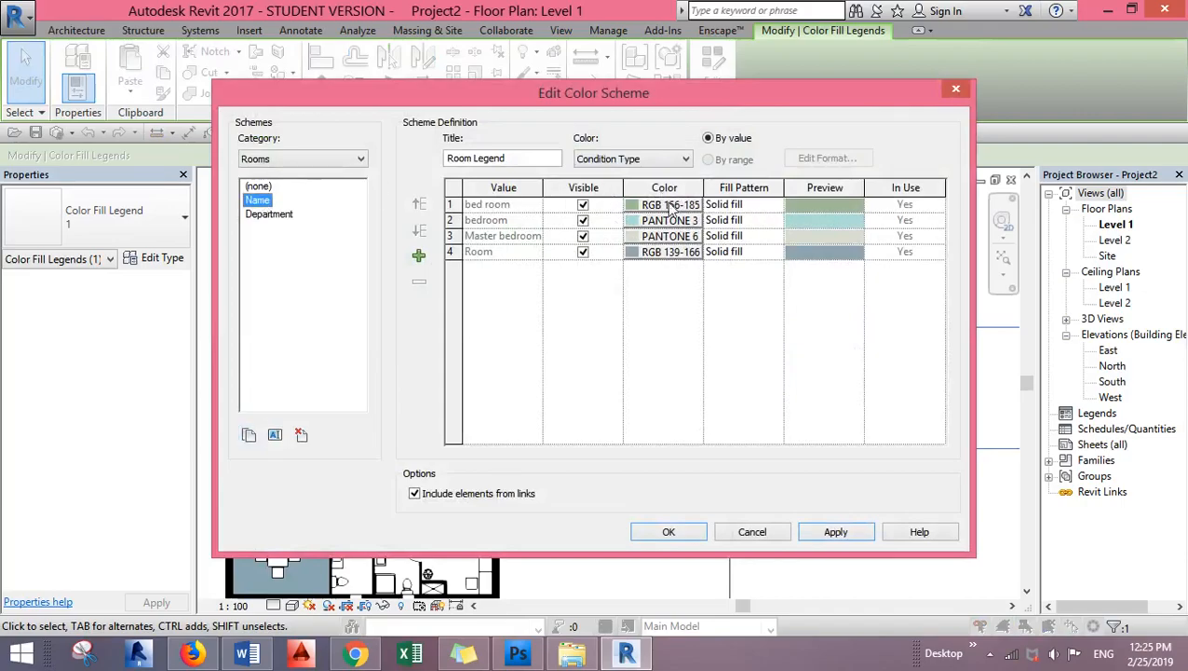
pyautogui.click(669, 220)
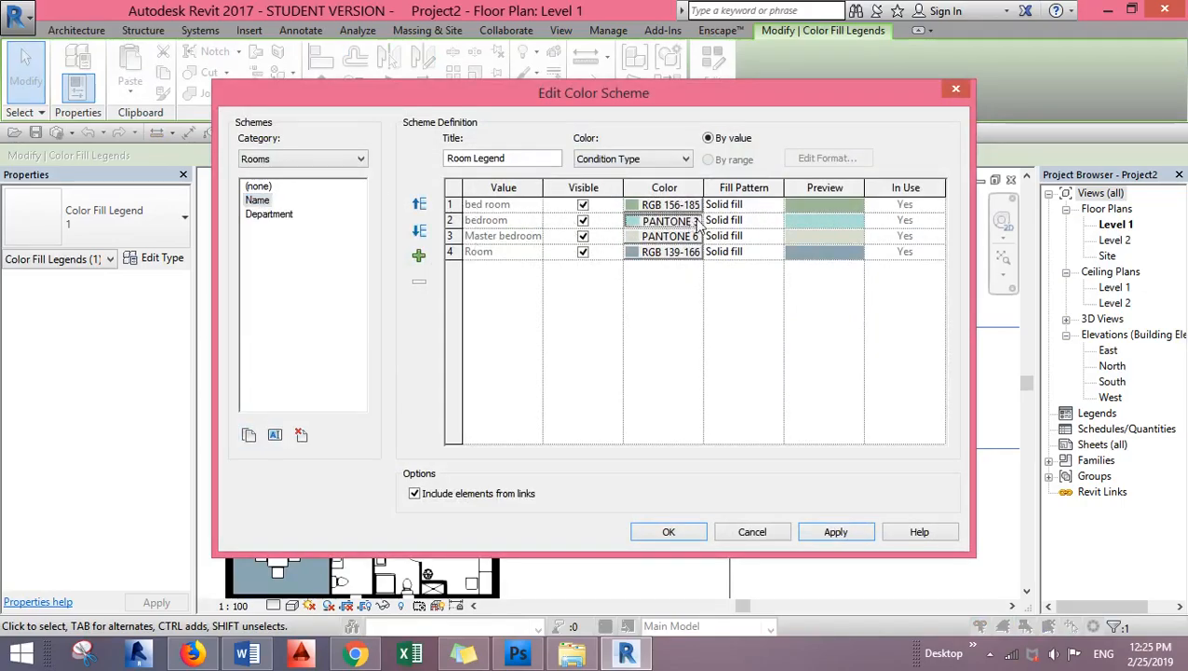
pyautogui.click(664, 219)
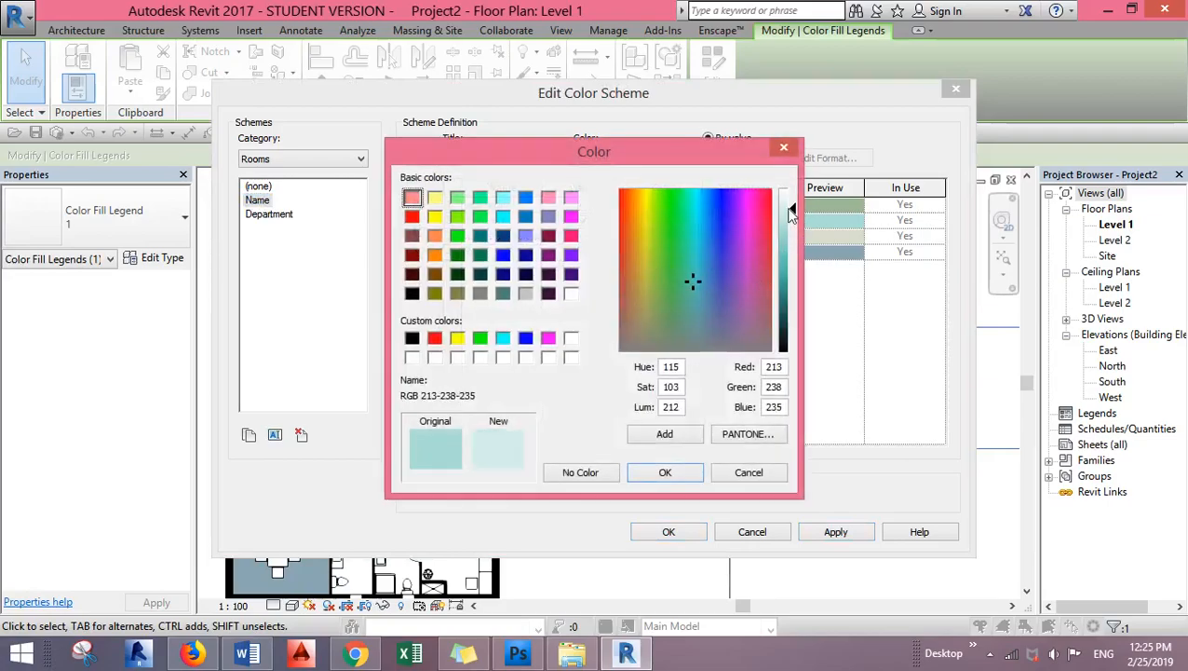
pyautogui.click(664, 472)
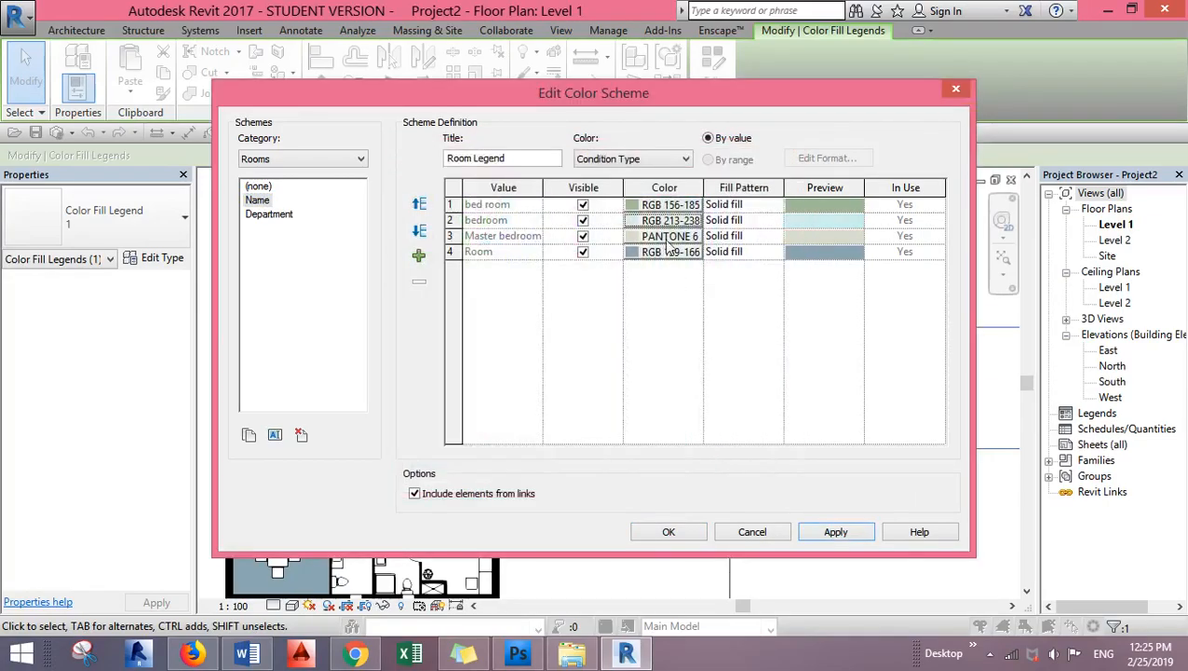
pyautogui.click(664, 251)
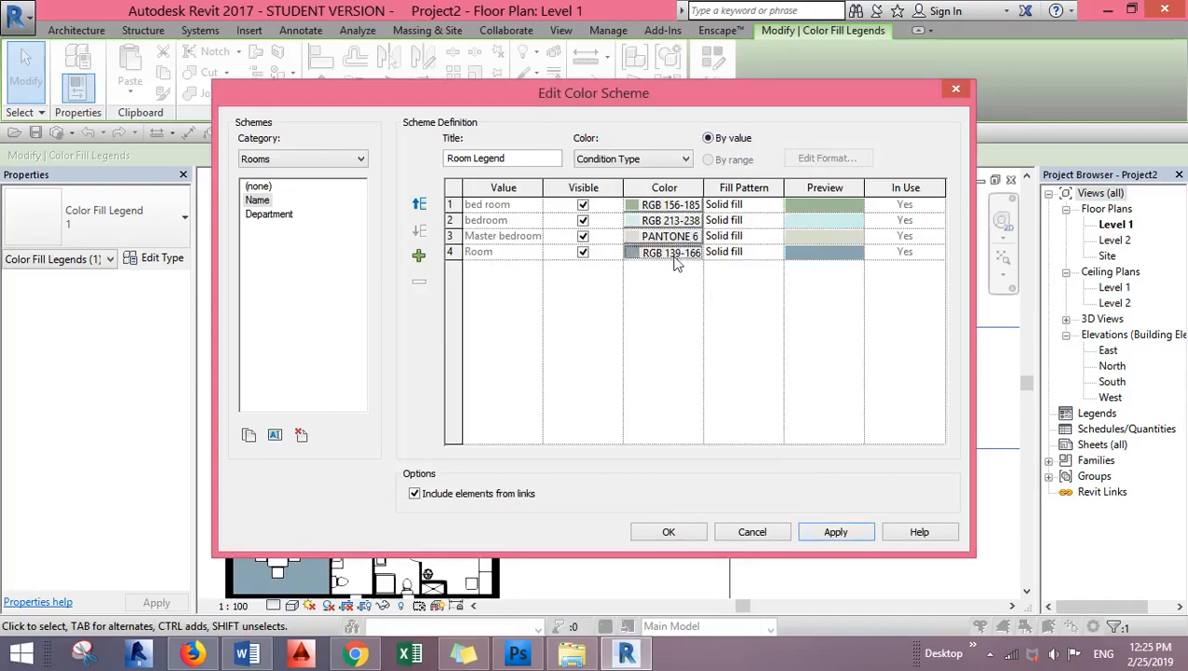
pyautogui.click(669, 252)
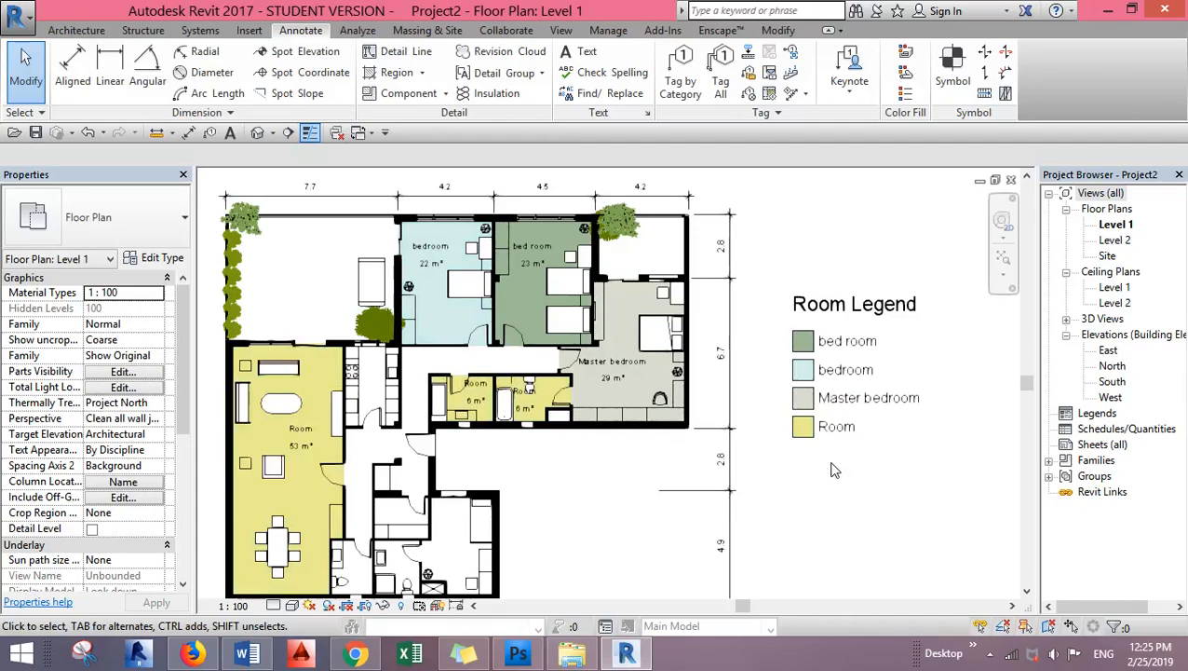
# - Rename the large 53 m² room's tag to 'living room'
pyautogui.click(301, 438)
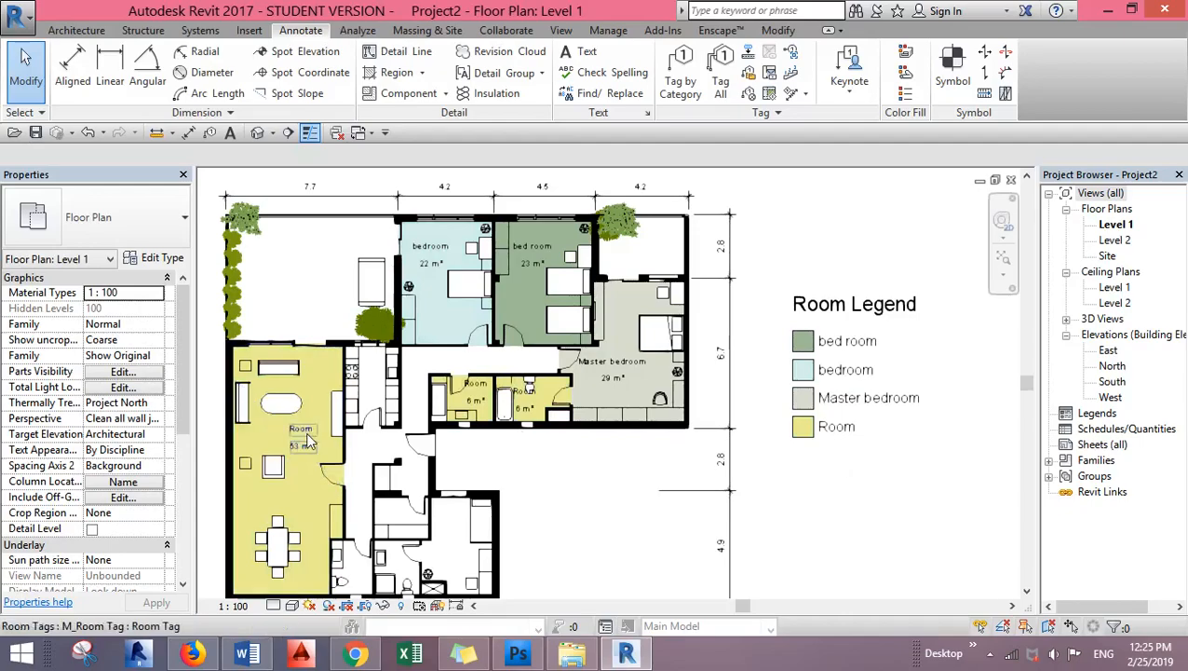
pyautogui.click(300, 428)
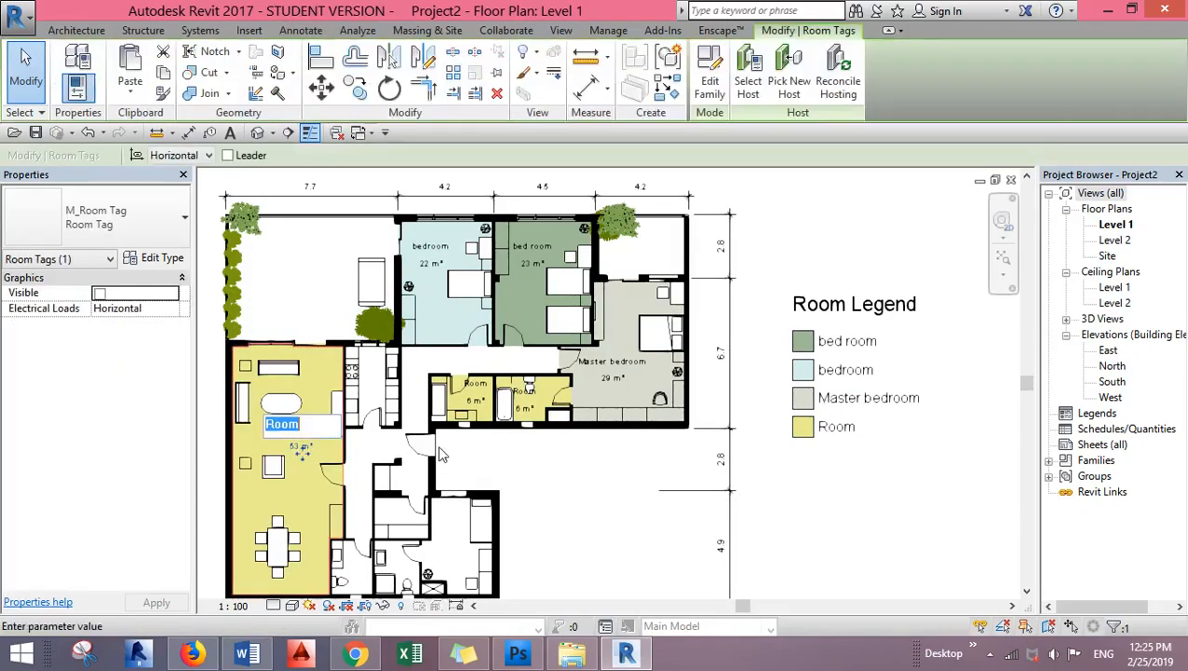
pyautogui.write('living r')
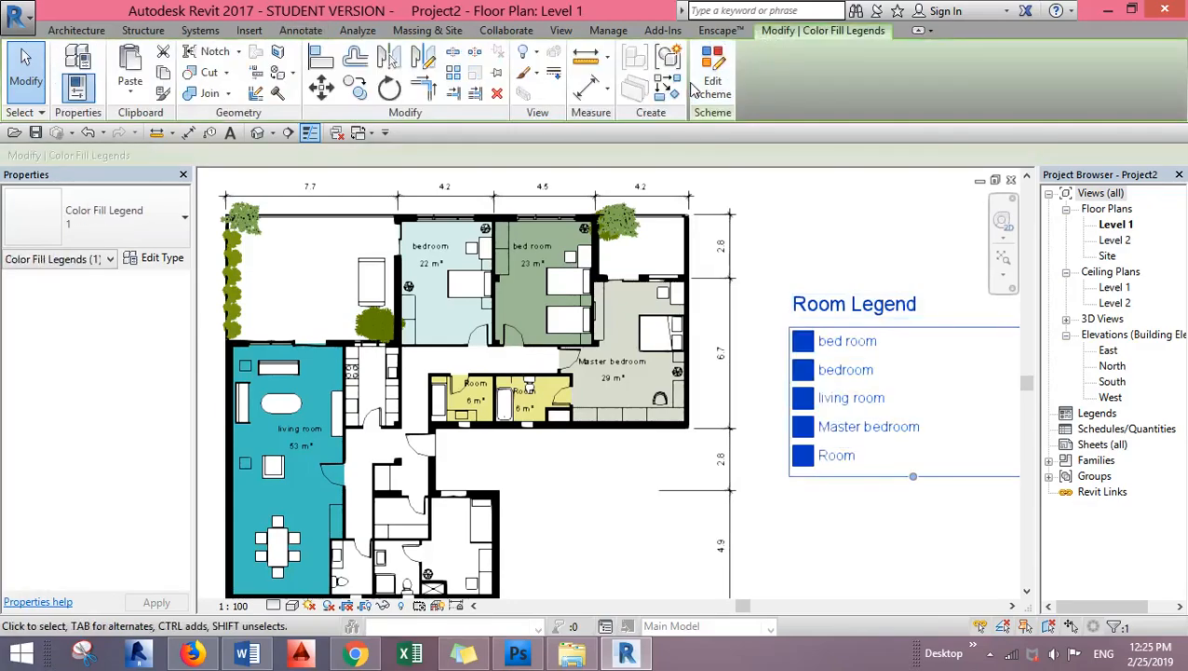
# - Recolor the living room entry in the Name color scheme from teal to pink
pyautogui.click(712, 75)
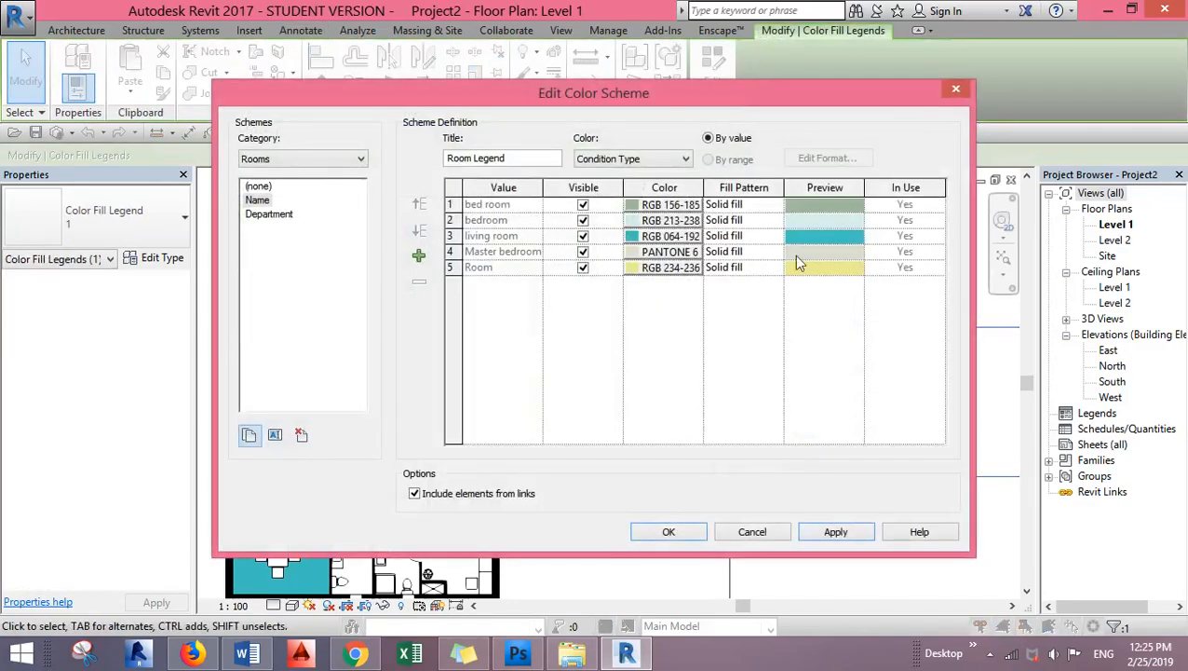
pyautogui.click(664, 236)
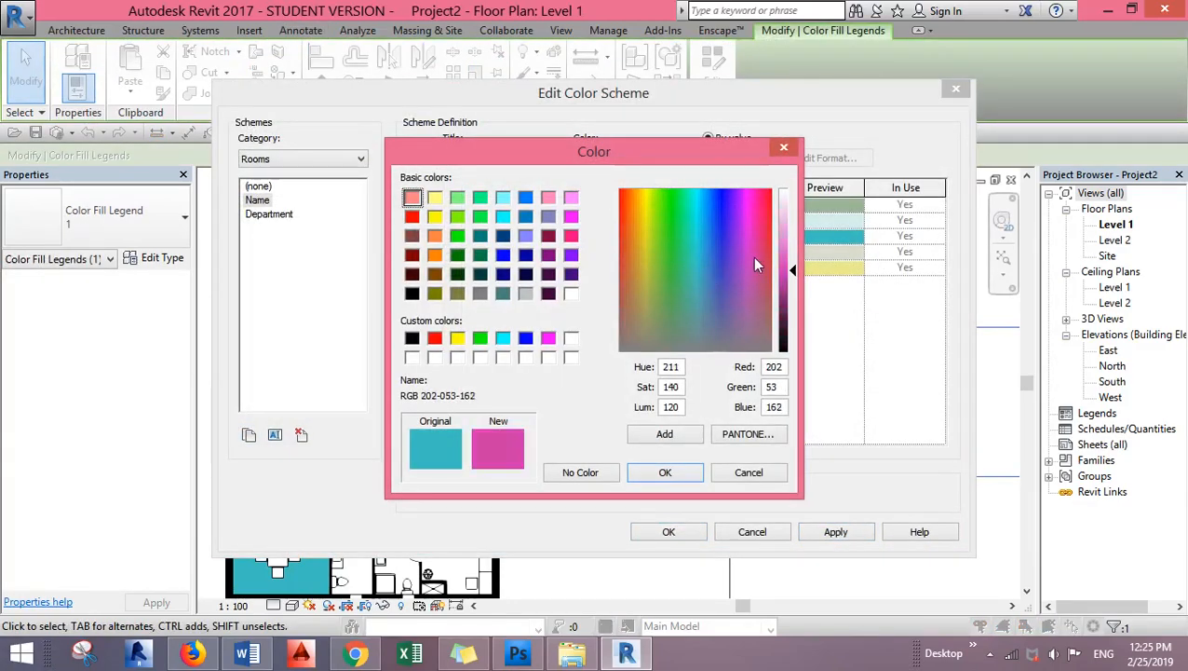
pyautogui.click(665, 472)
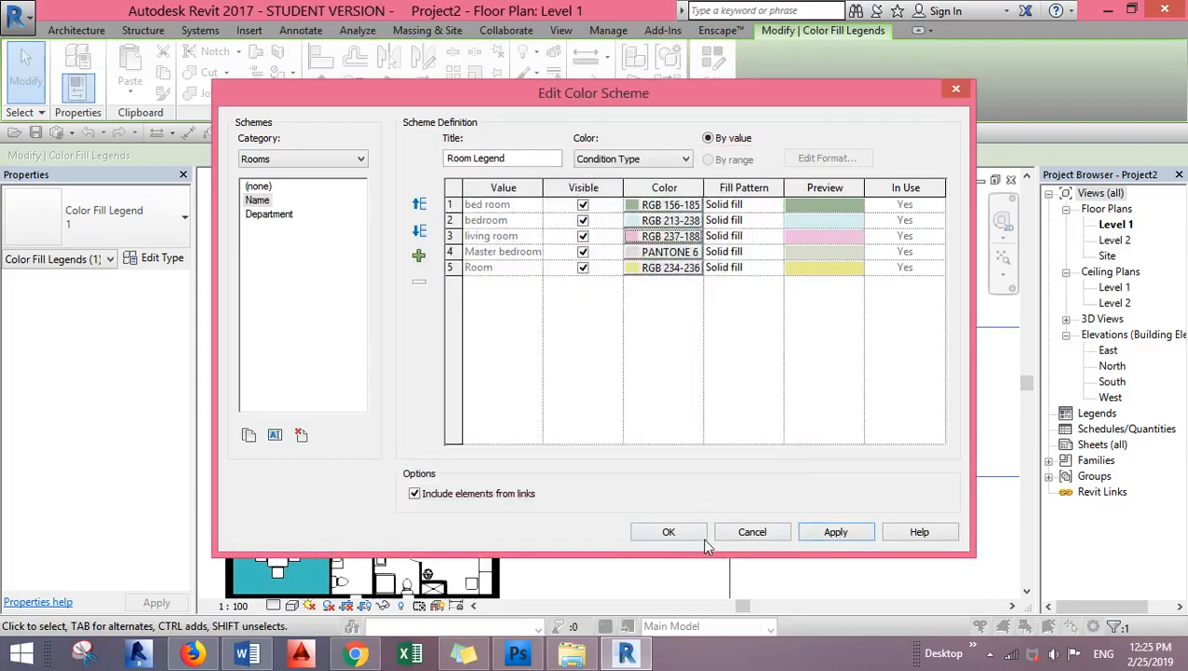
pyautogui.click(669, 531)
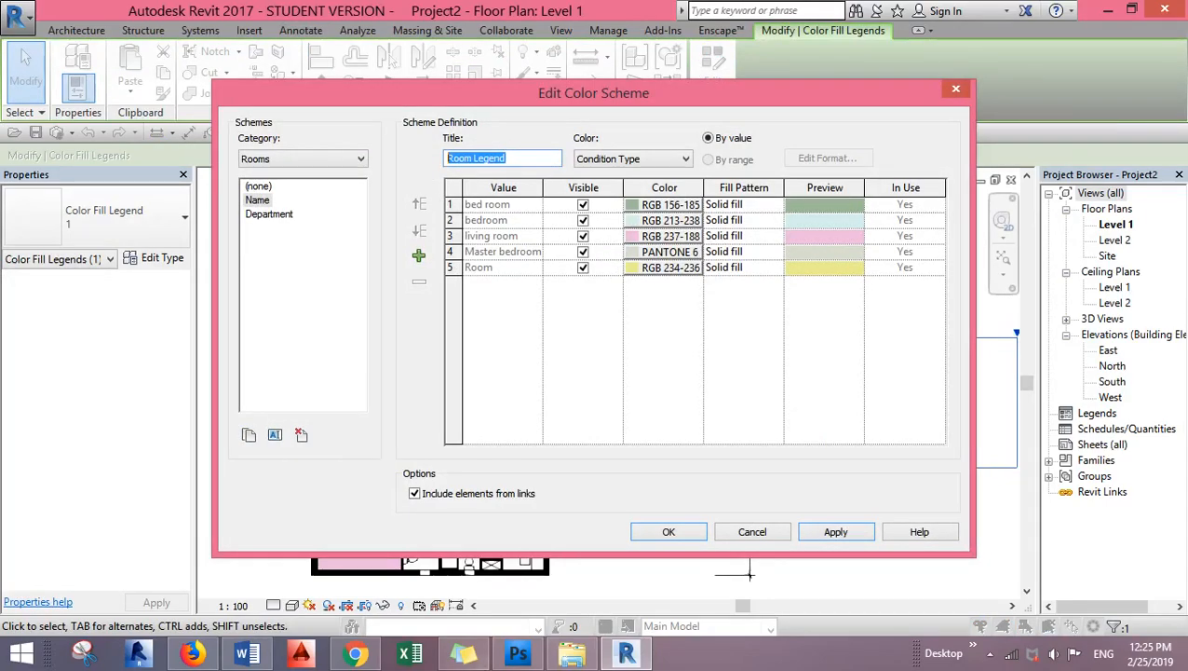
# - Enter ROOMS as the colour scheme title, confirm, and select the legend on the plan
pyautogui.write('R')
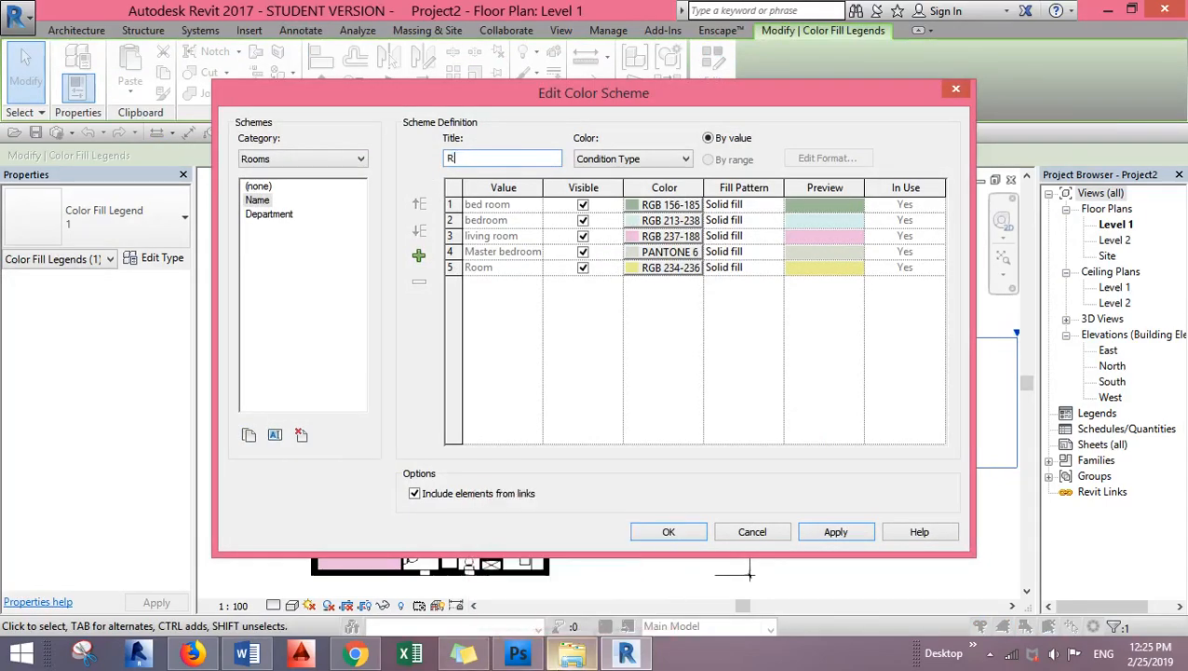
pyautogui.write('OOMS')
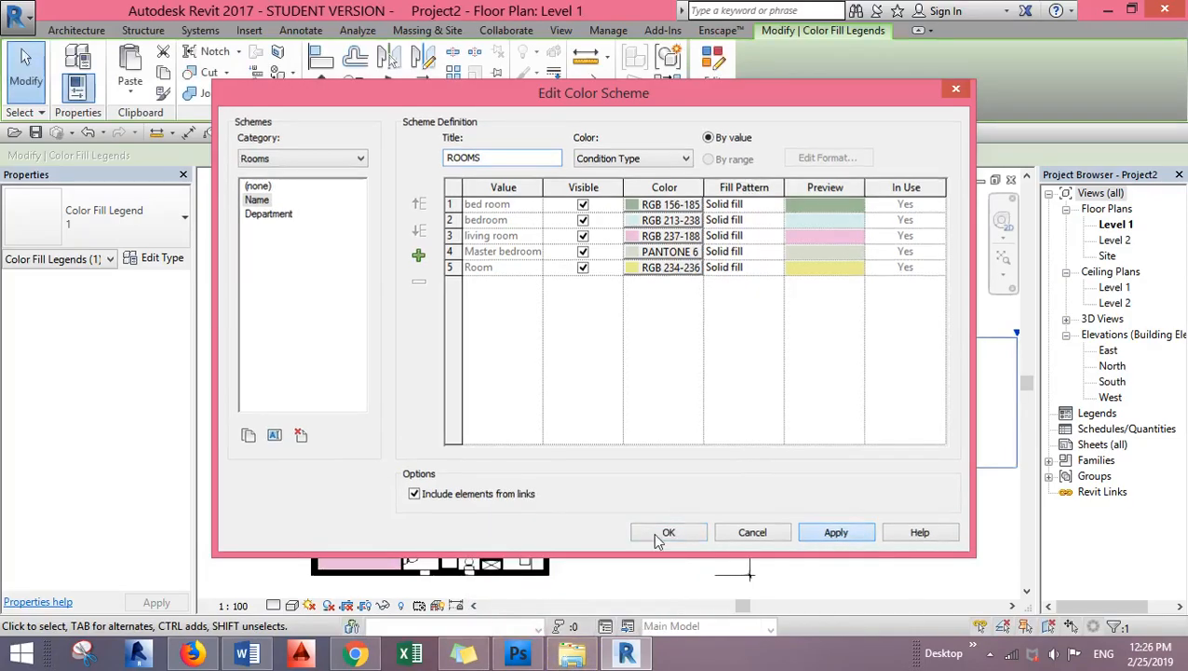
pyautogui.click(668, 531)
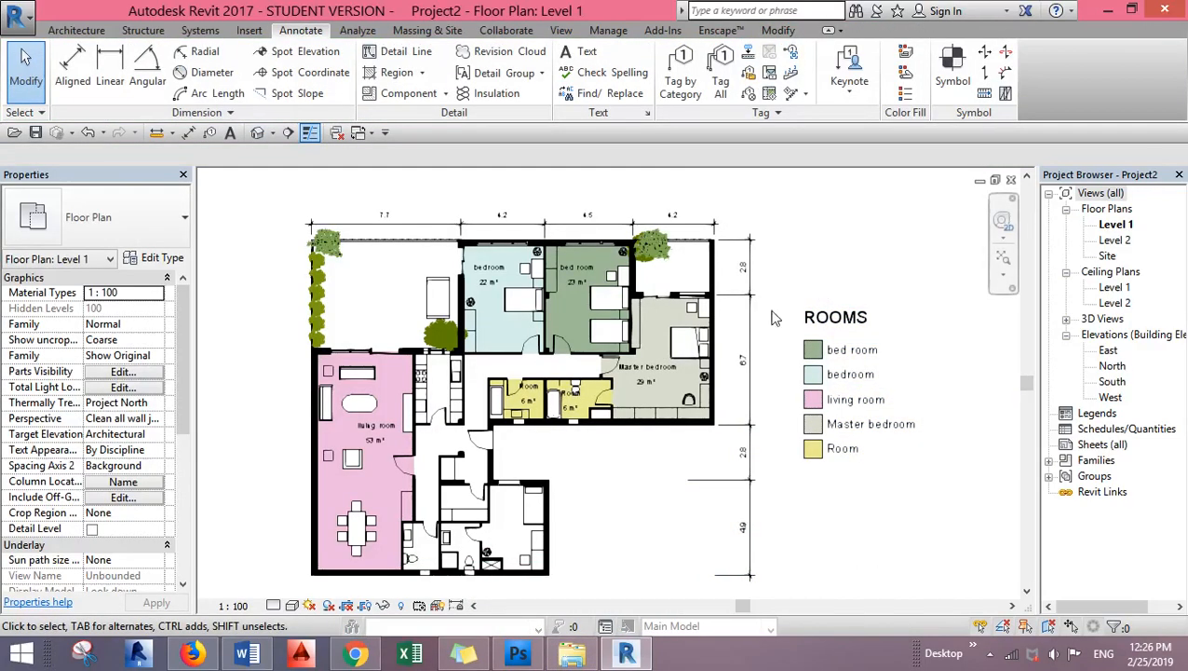
pyautogui.click(835, 316)
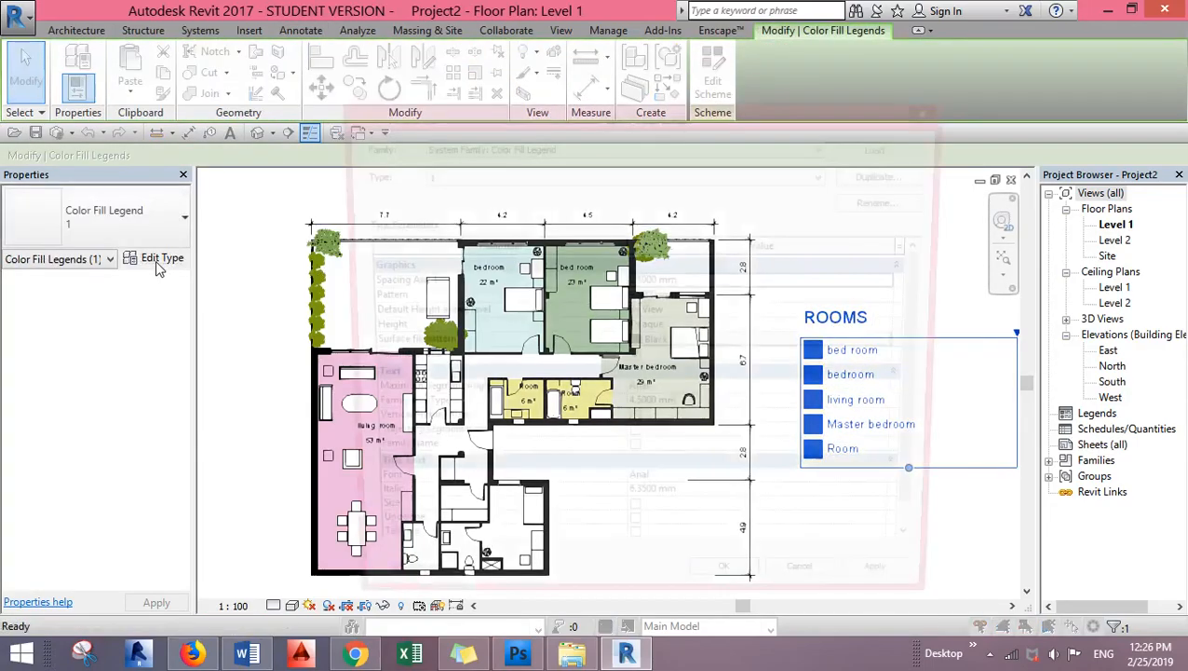
pyautogui.click(162, 257)
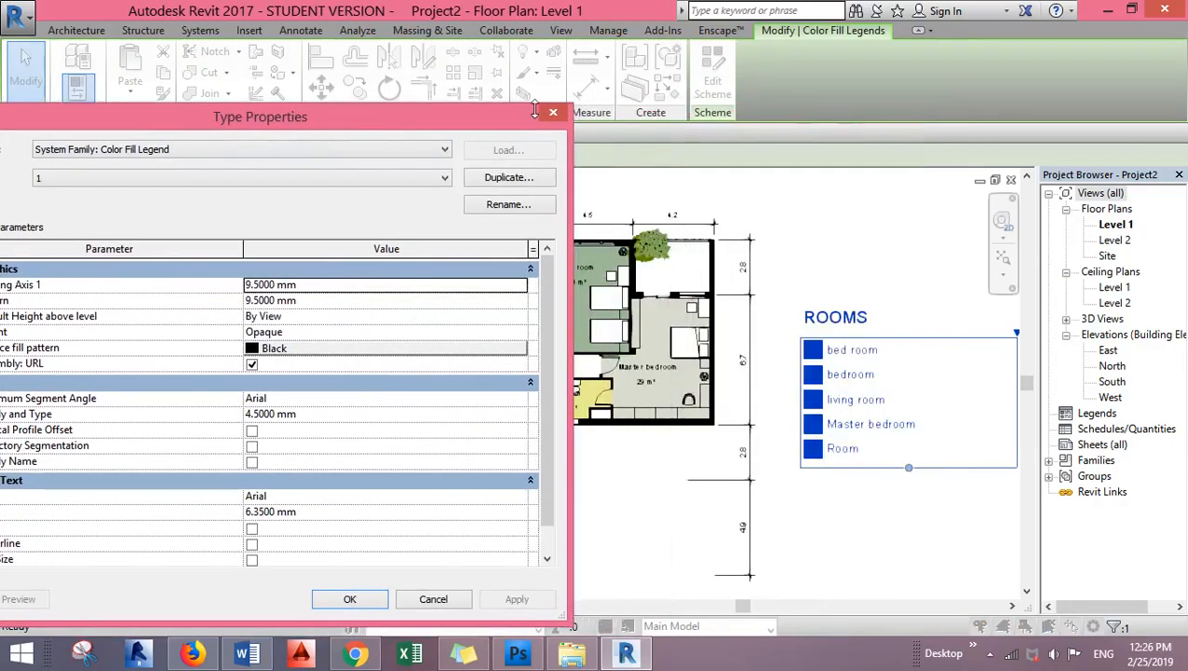
pyautogui.moveTo(553, 114)
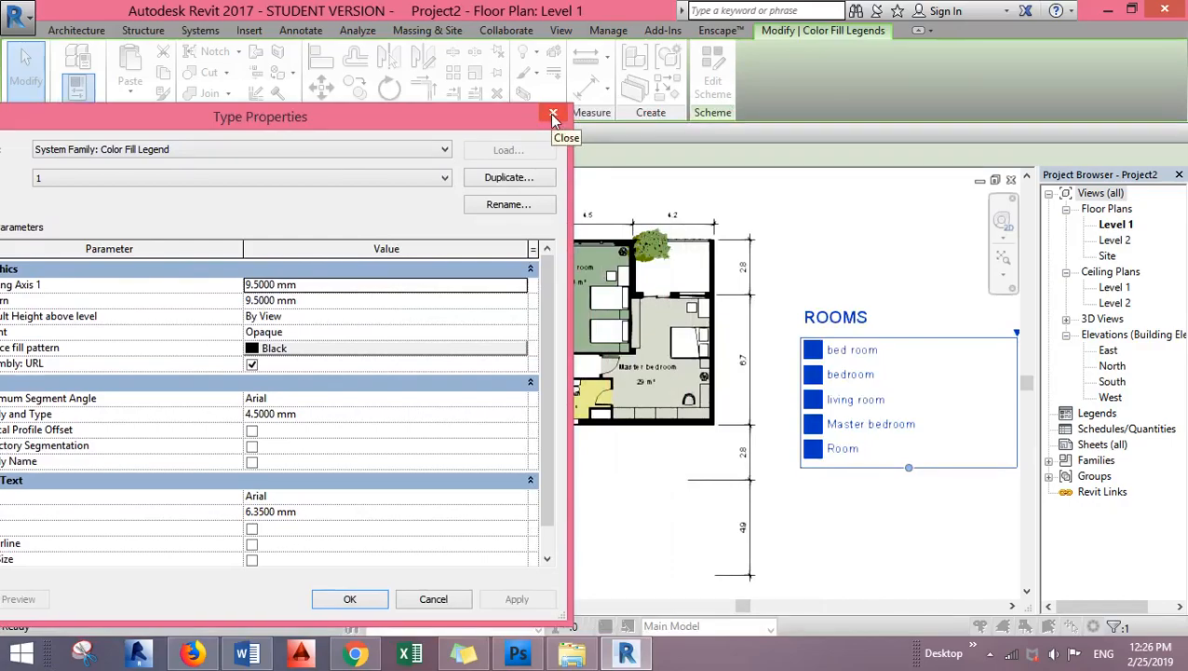
pyautogui.click(553, 115)
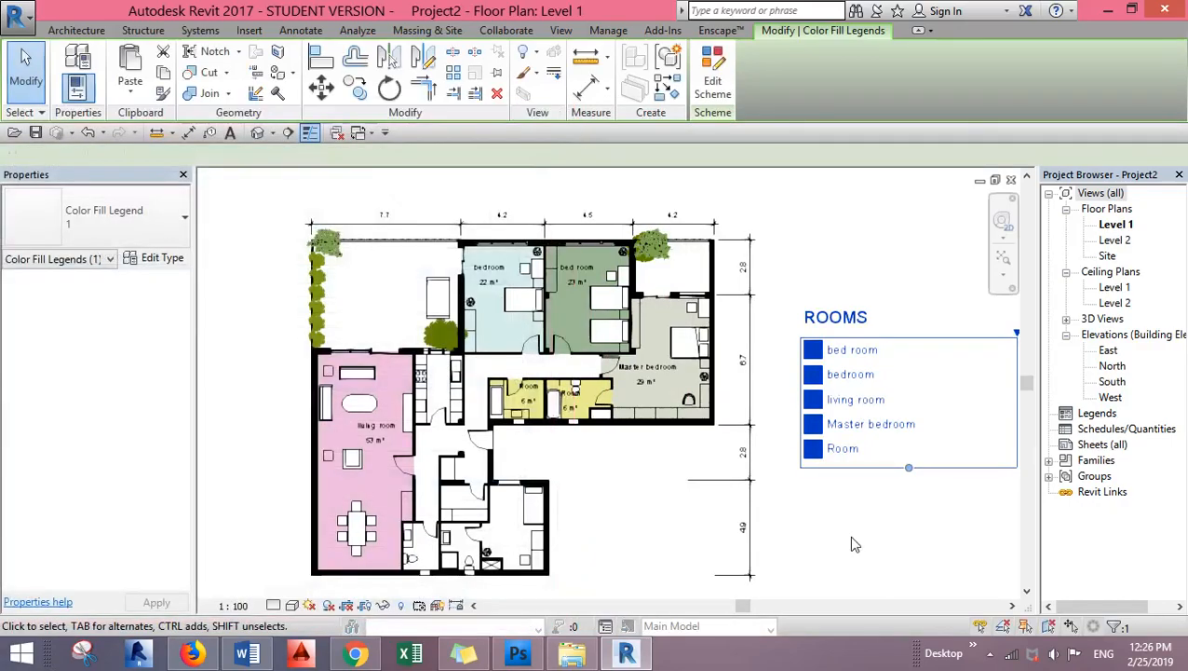